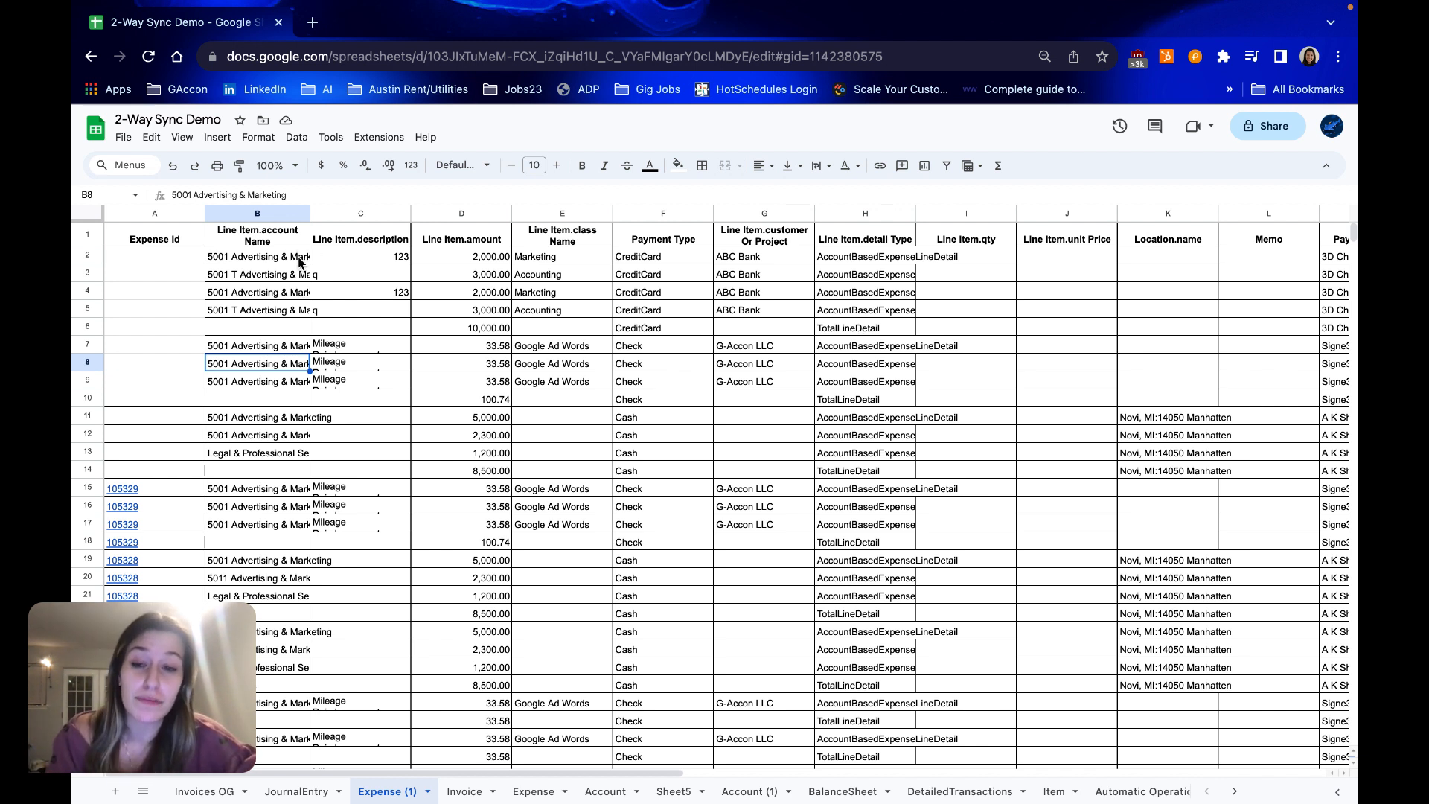
{"action": "mouse_move", "coordinate": [350, 322]}
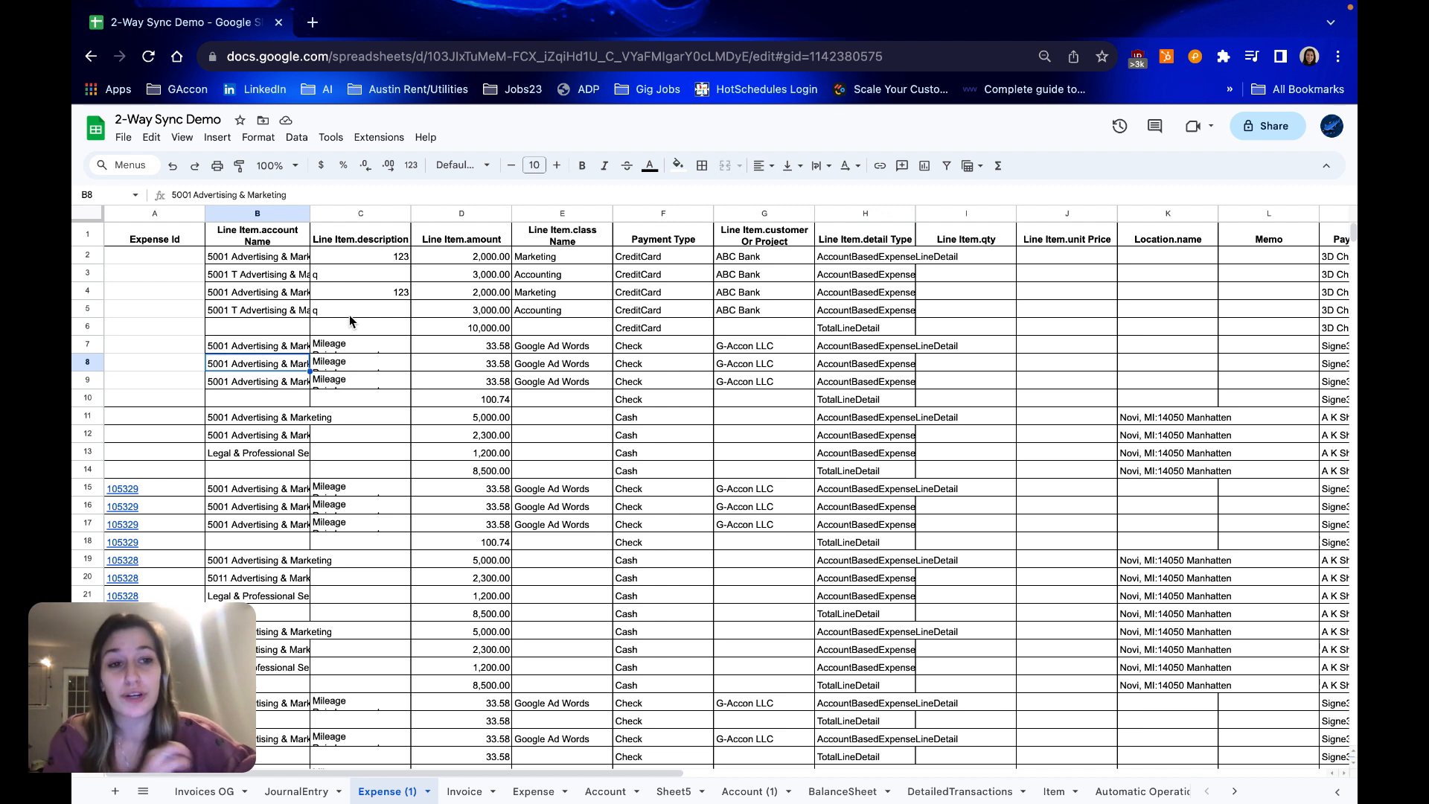
{"action": "mouse_move", "coordinate": [168, 277]}
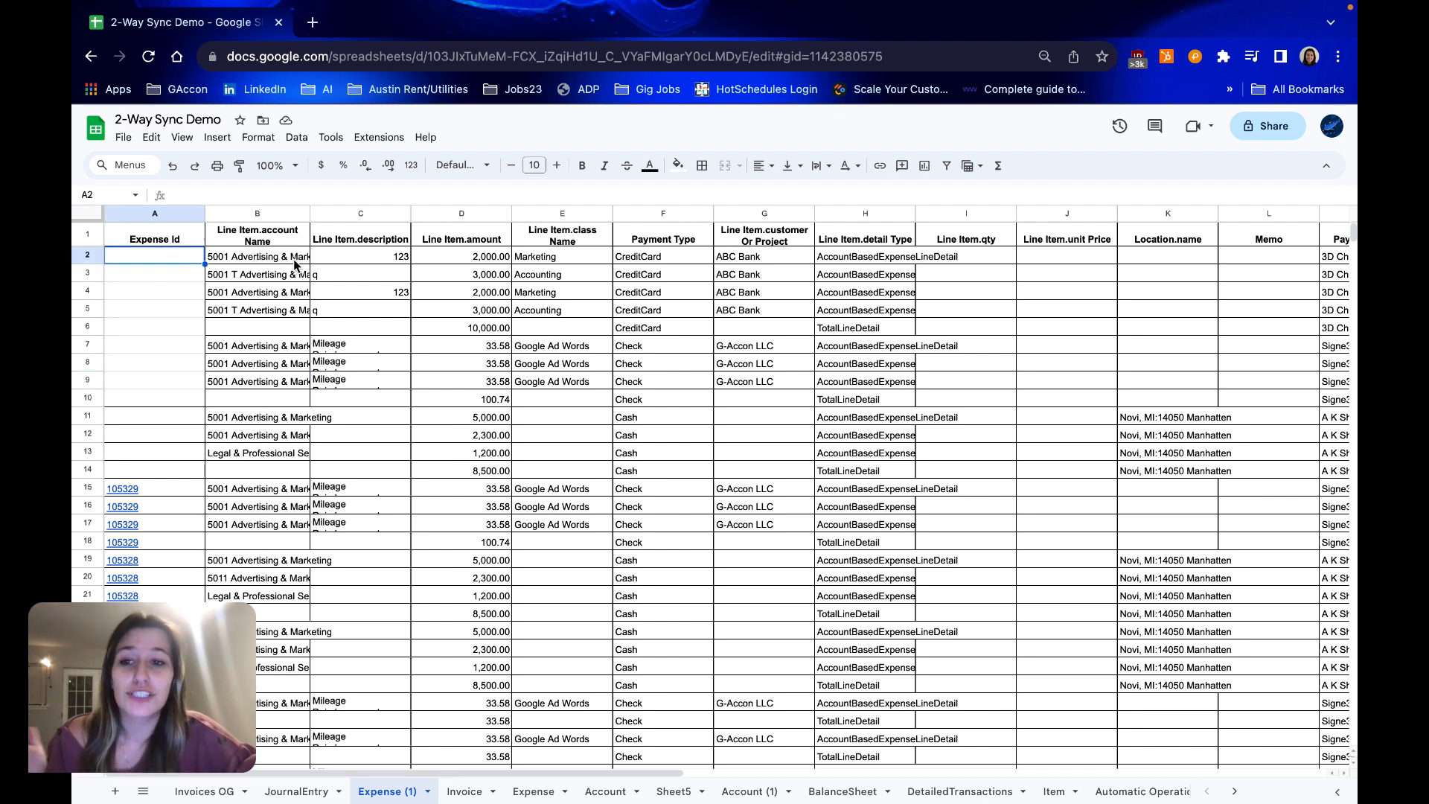
{"action": "mouse_move", "coordinate": [719, 378]}
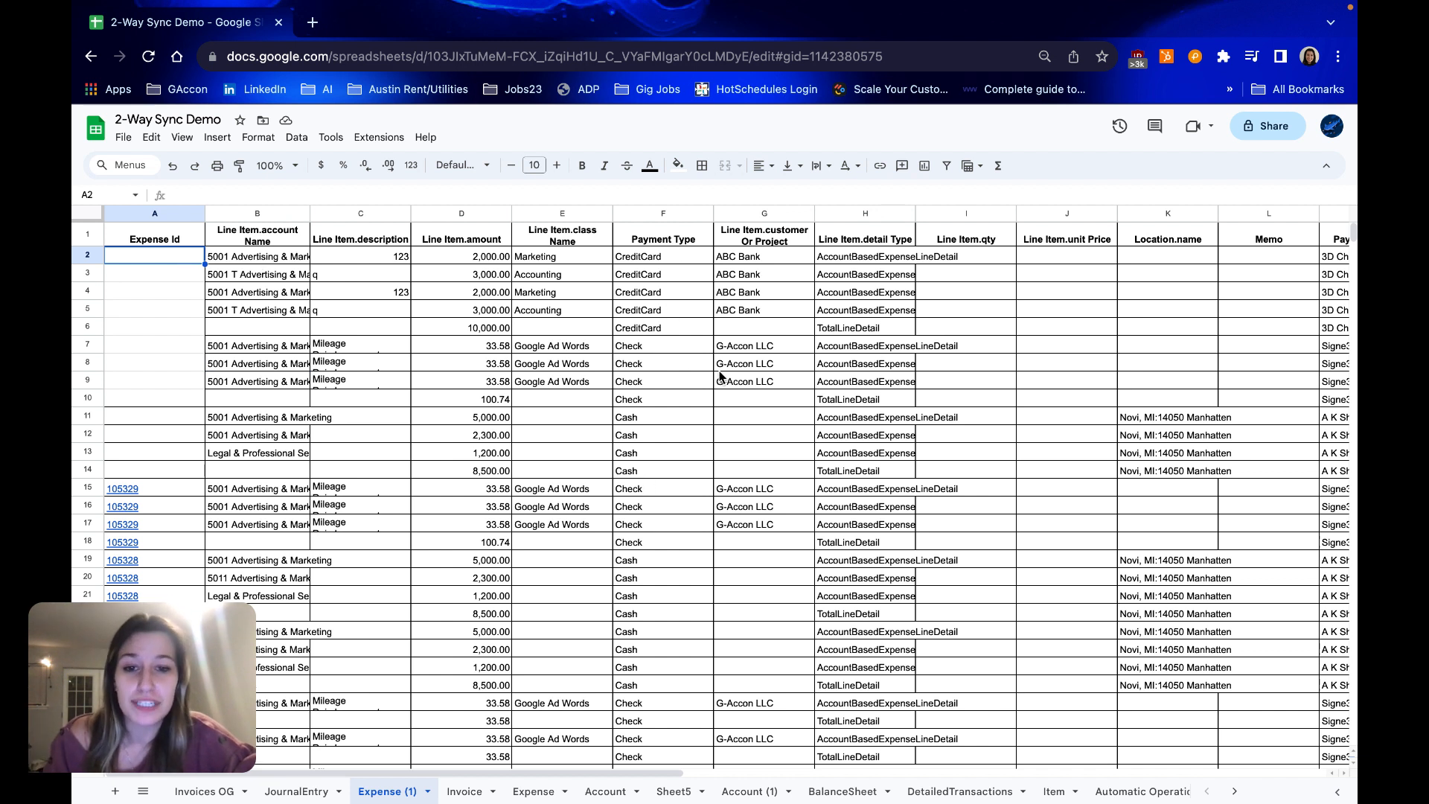
{"action": "mouse_move", "coordinate": [392, 366]}
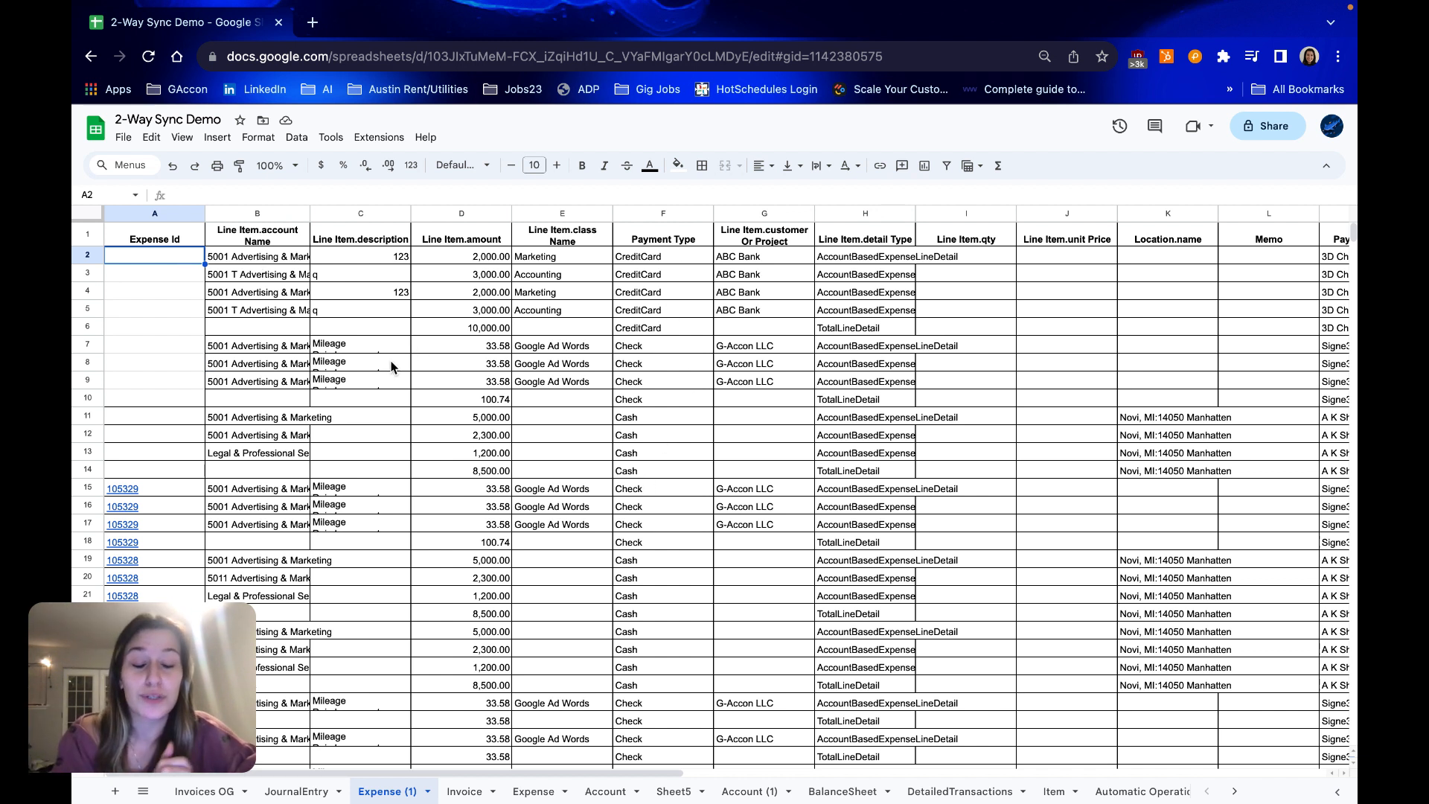
{"action": "mouse_move", "coordinate": [323, 292]}
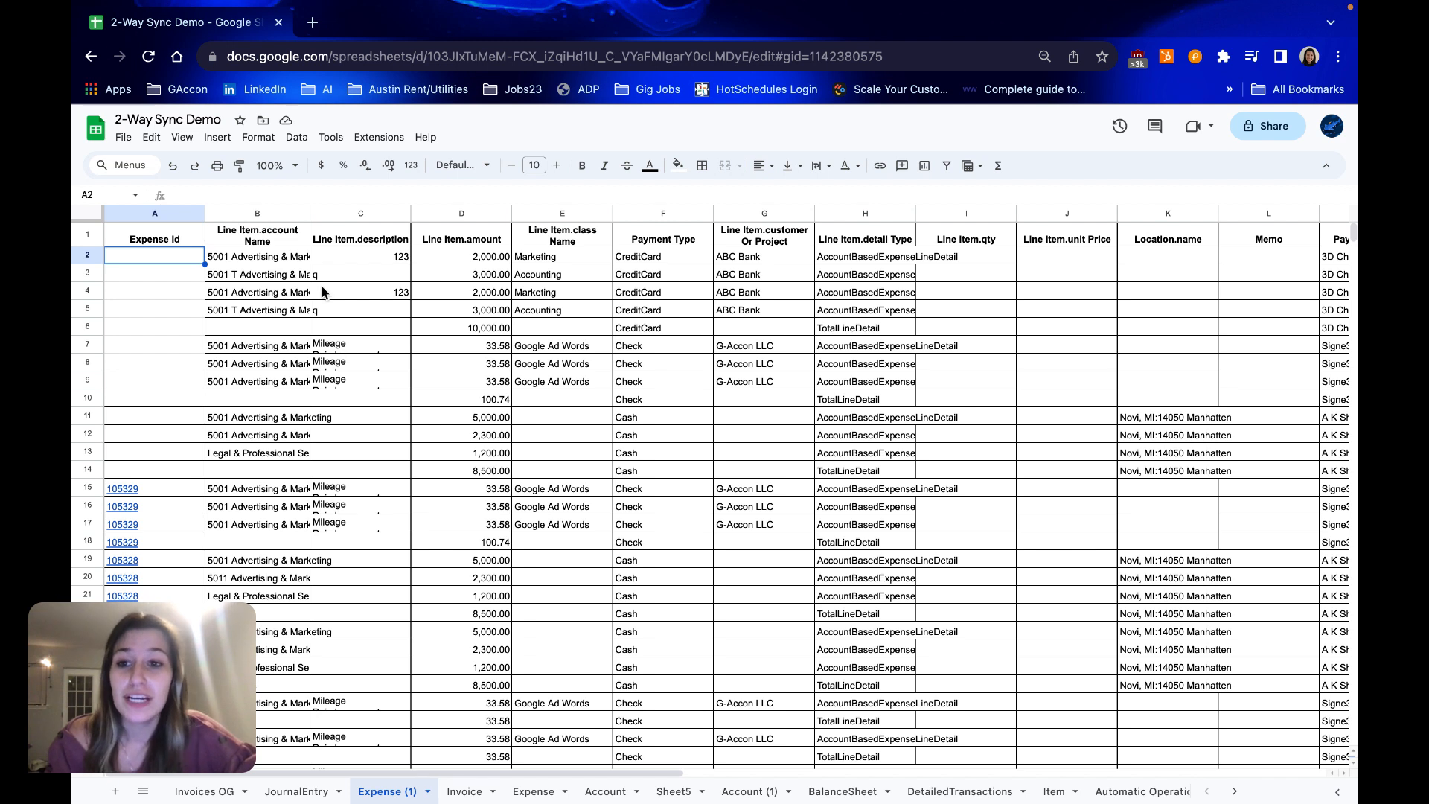
Bring up the G-Accon for QuickBooks options from the Extensions menu.
{"action": "left_click", "coordinate": [377, 137]}
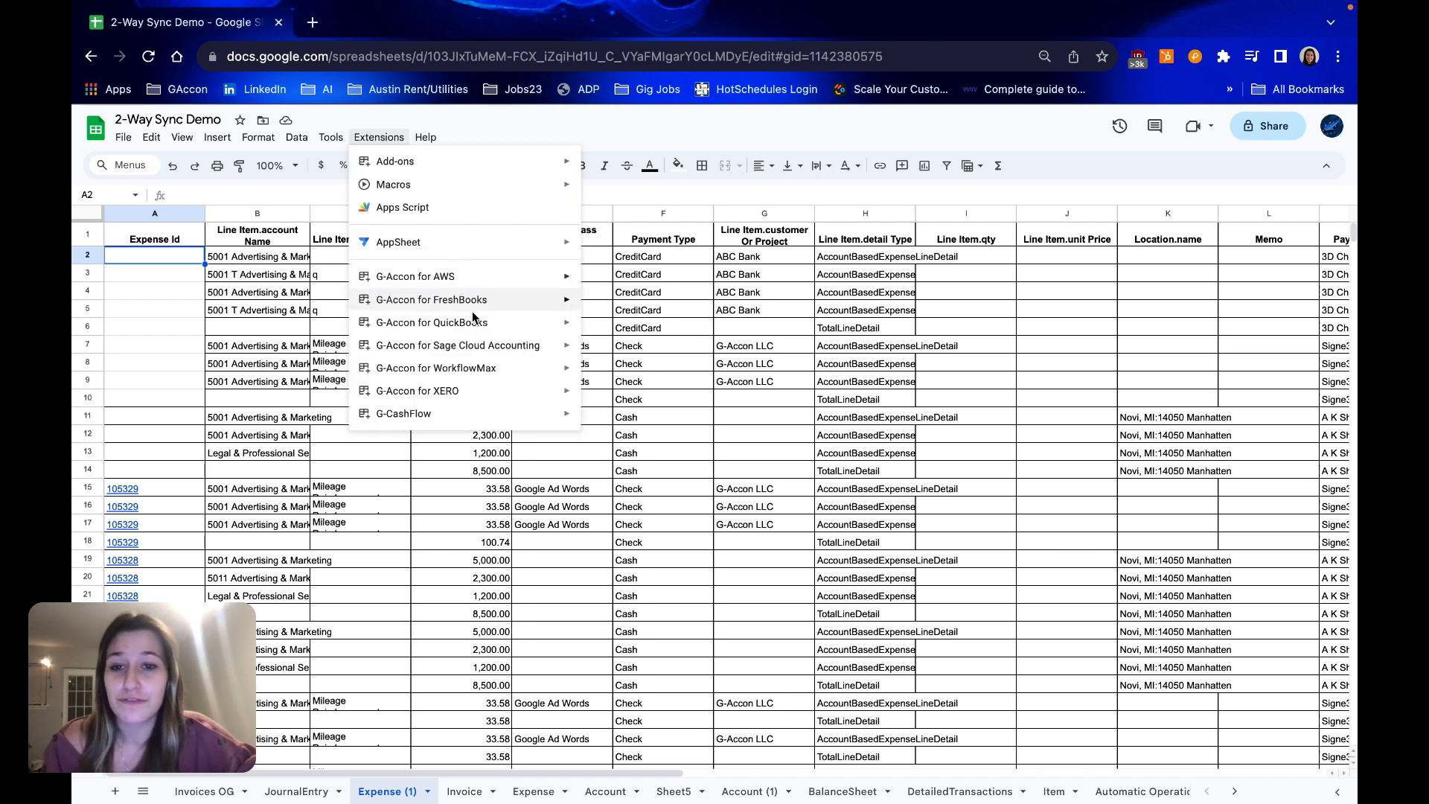
{"action": "left_click", "coordinate": [432, 322]}
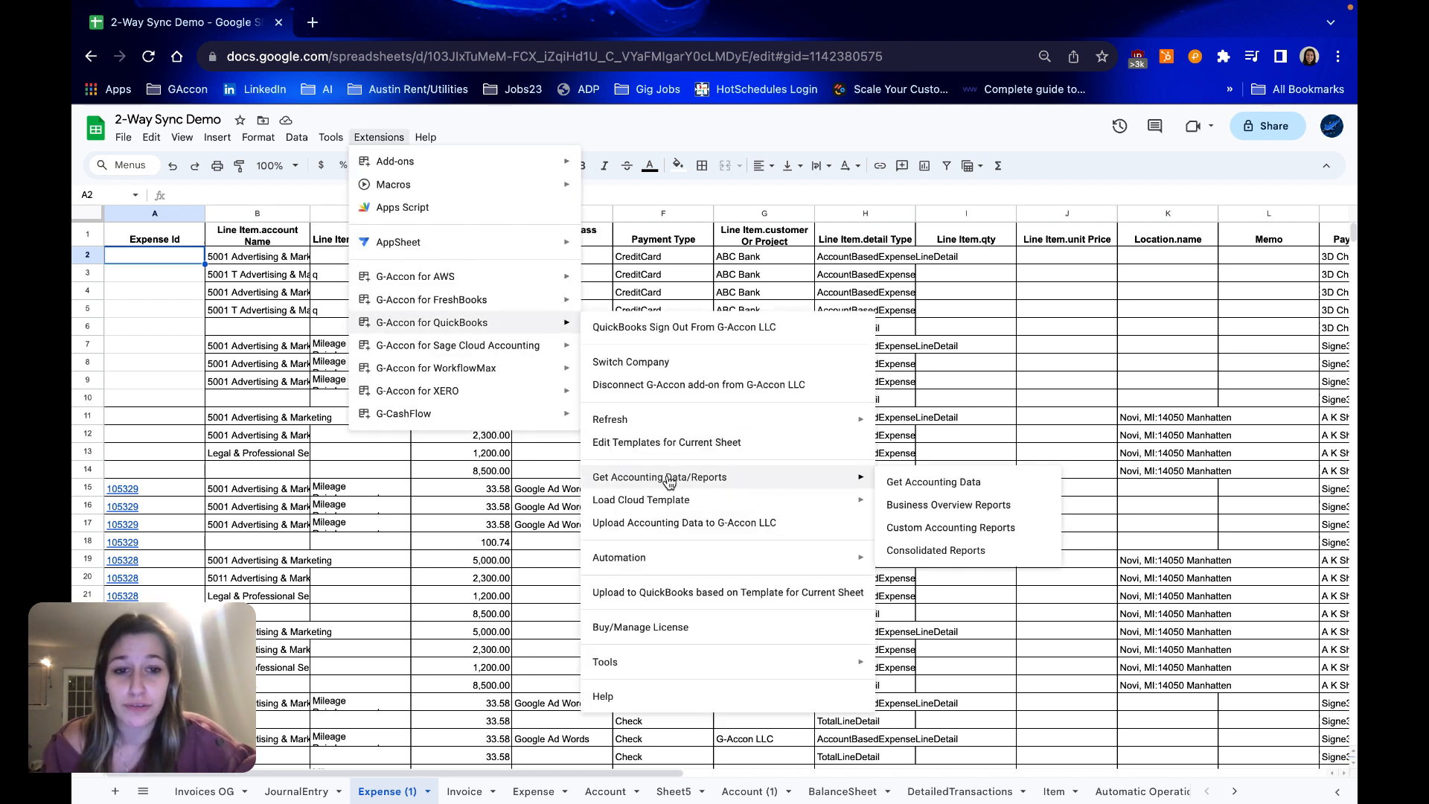
{"action": "mouse_move", "coordinate": [609, 420]}
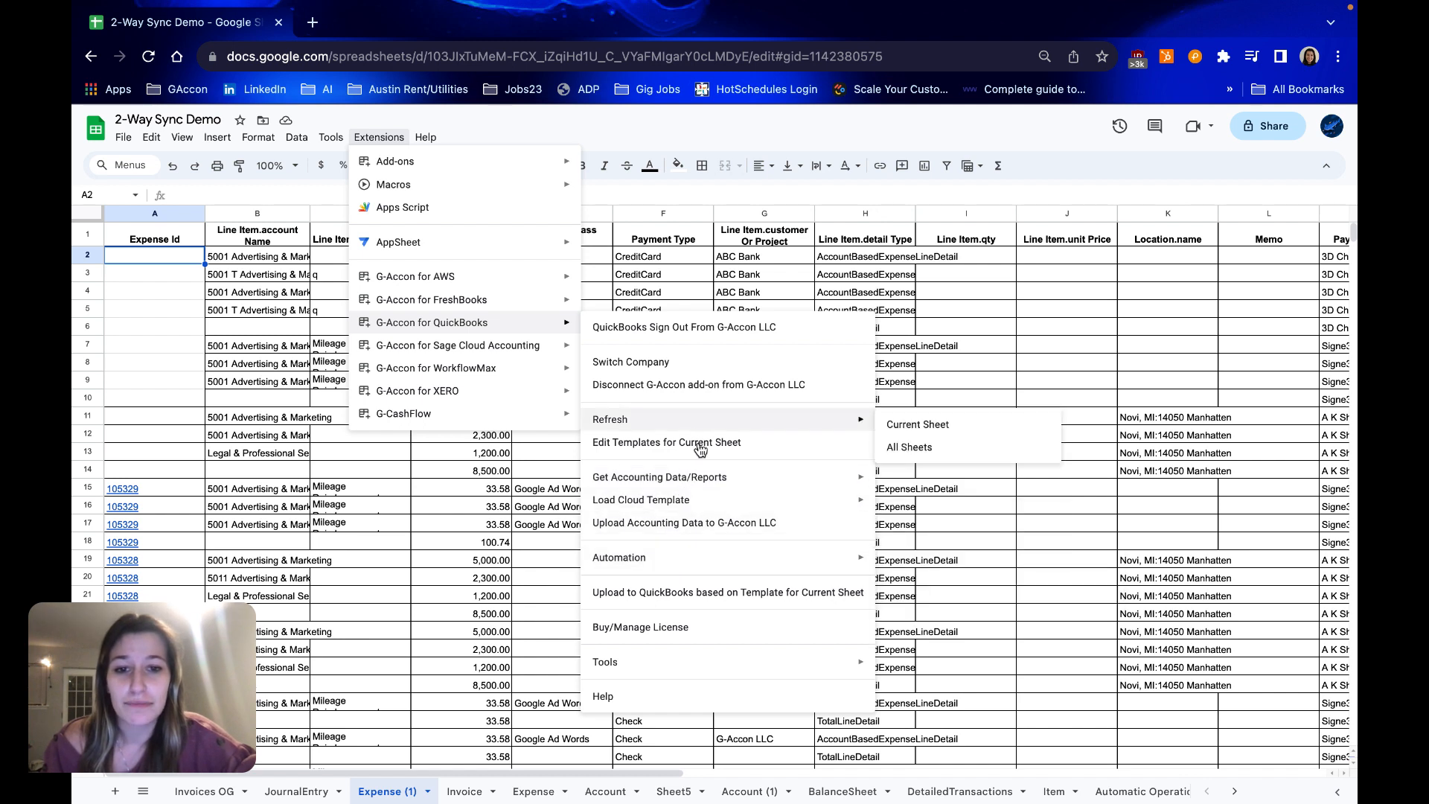
Review the current sheet's pull template, scrolling through its checked Expense fields down to Txn Date.
{"action": "left_click", "coordinate": [917, 424]}
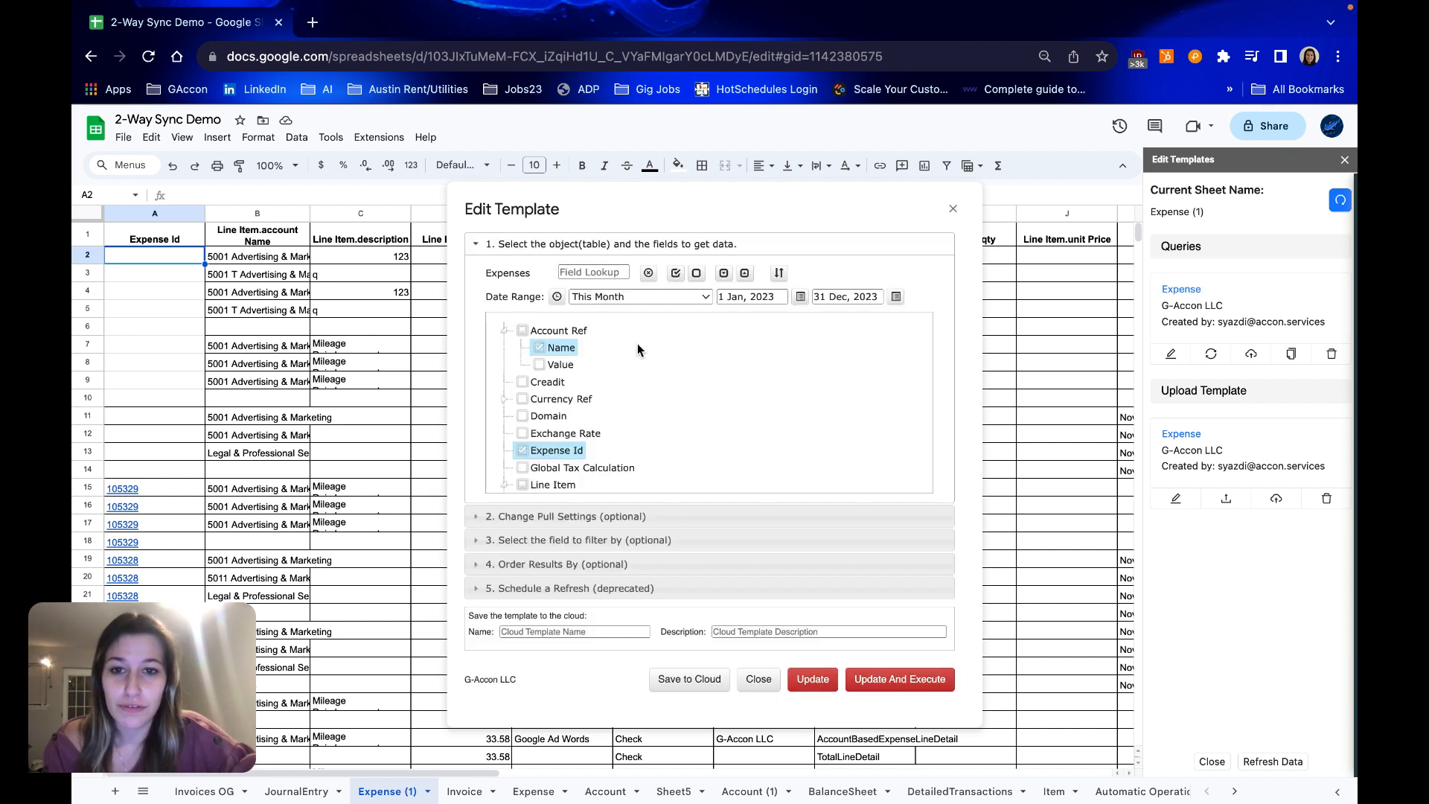
{"action": "scroll", "scroll_direction": "down", "scroll_amount": 3}
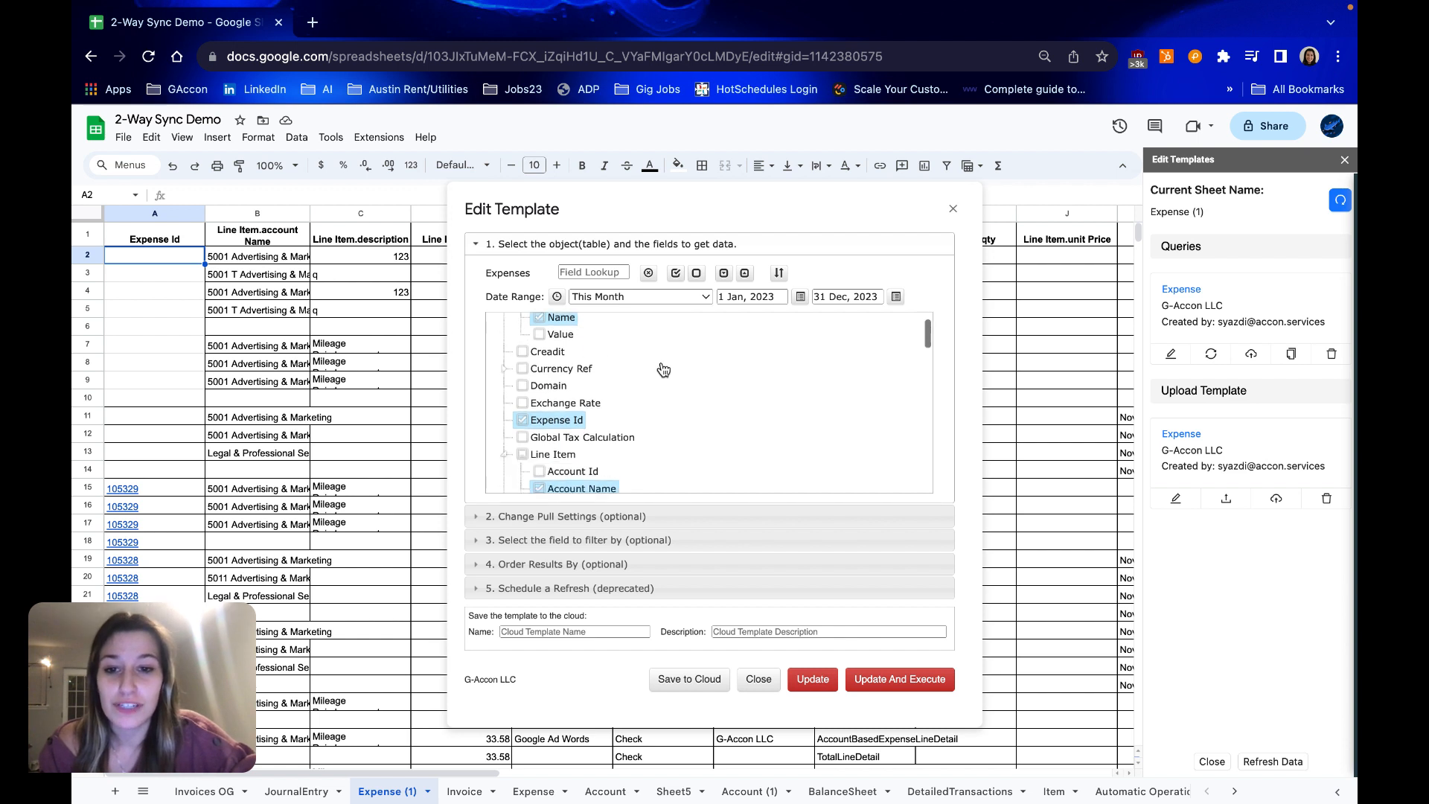
{"action": "scroll", "scroll_direction": "down", "scroll_amount": 3}
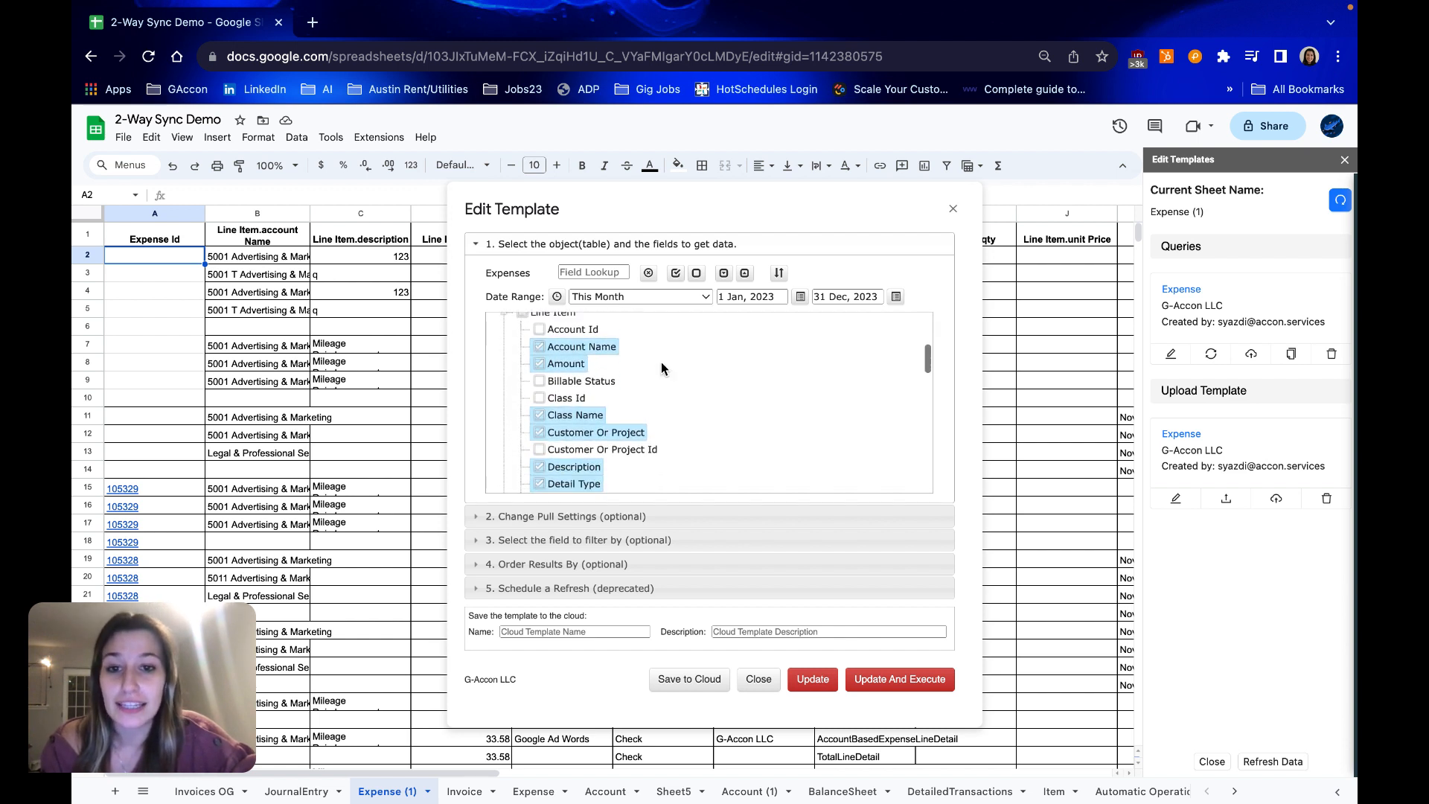
{"action": "scroll", "scroll_direction": "down", "scroll_amount": 3}
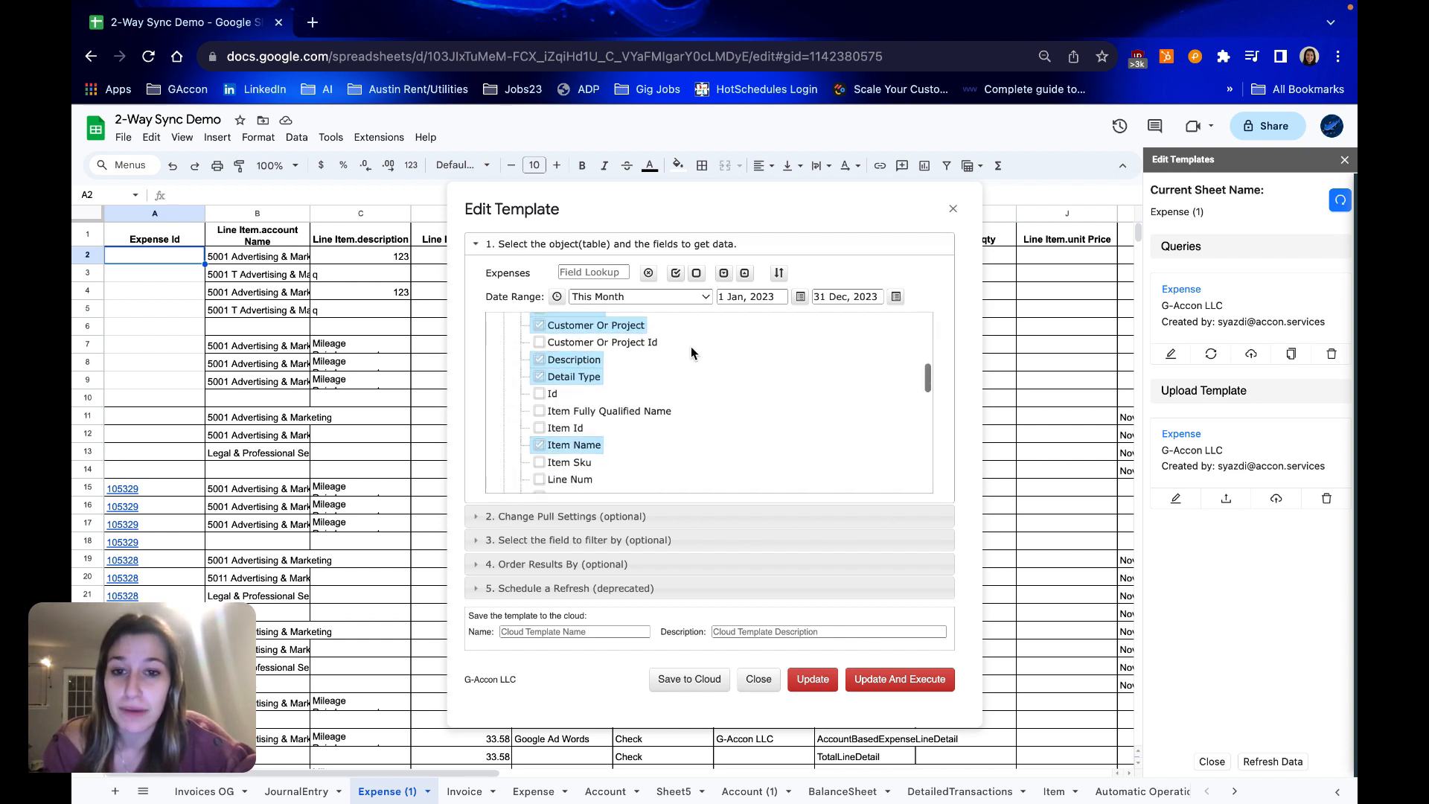
{"action": "scroll", "scroll_direction": "down", "scroll_amount": 3}
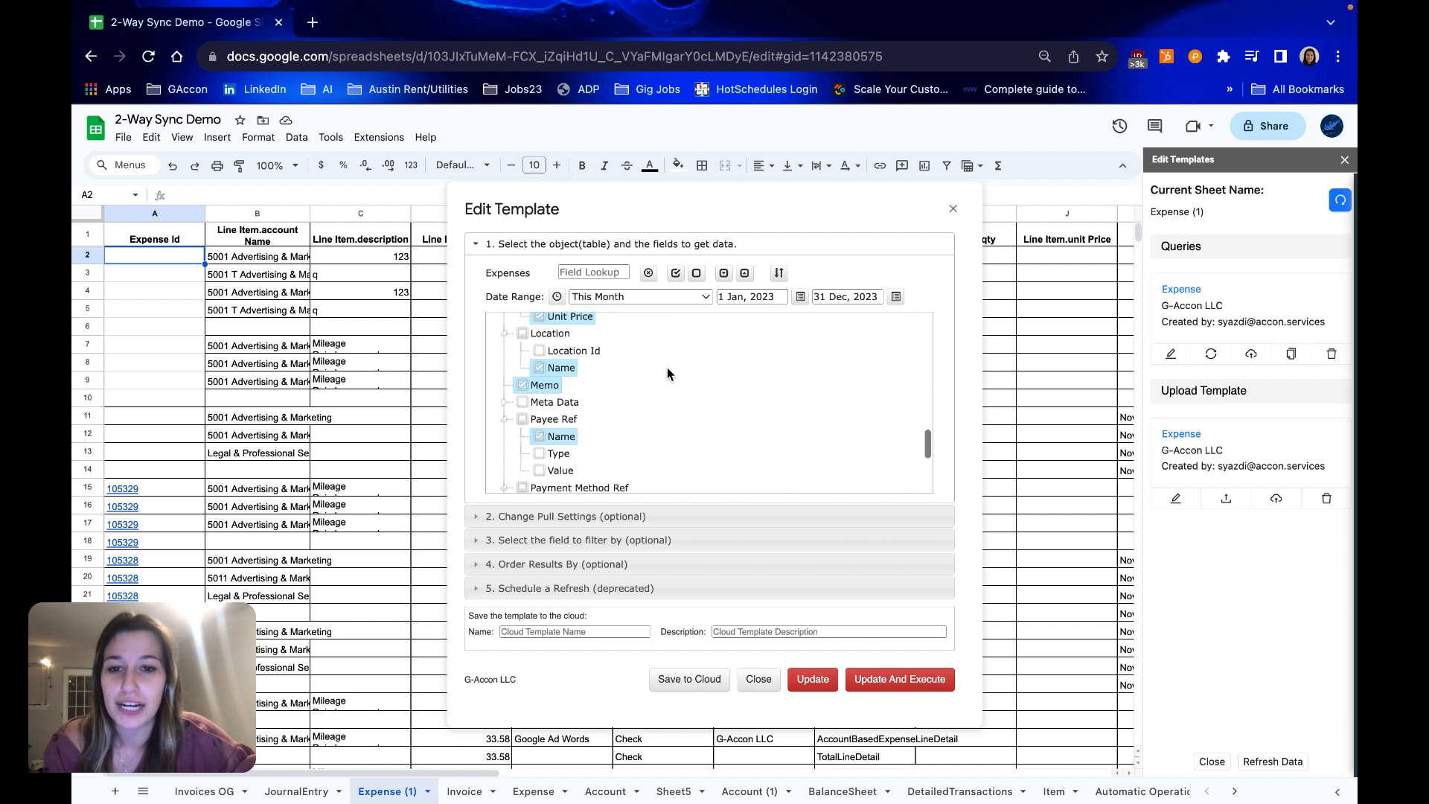
{"action": "scroll", "scroll_direction": "down", "scroll_amount": 3}
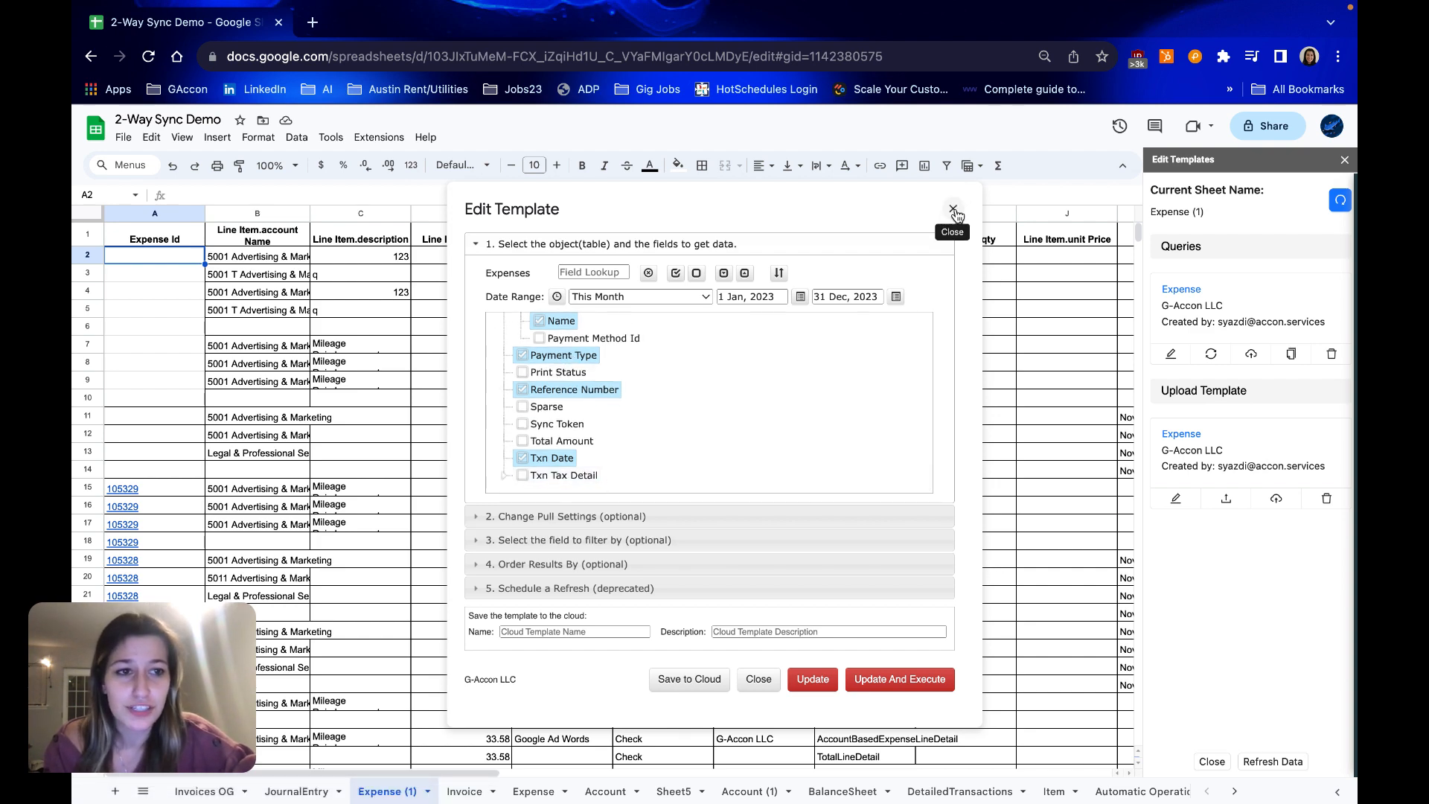
Close the template editor and side panel, returning to the Expense (1) data at row 14.
{"action": "left_click", "coordinate": [952, 208]}
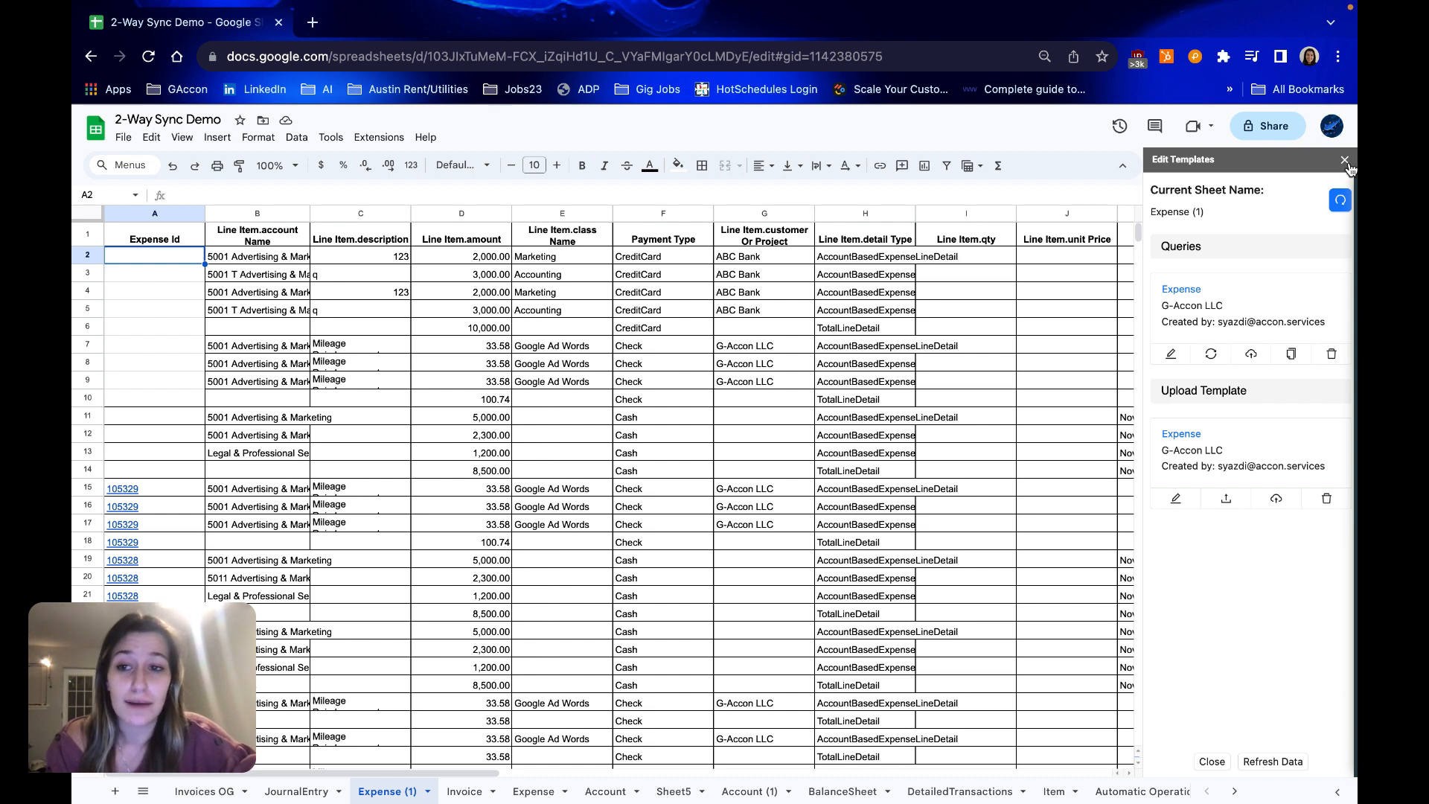
{"action": "left_click", "coordinate": [1343, 161]}
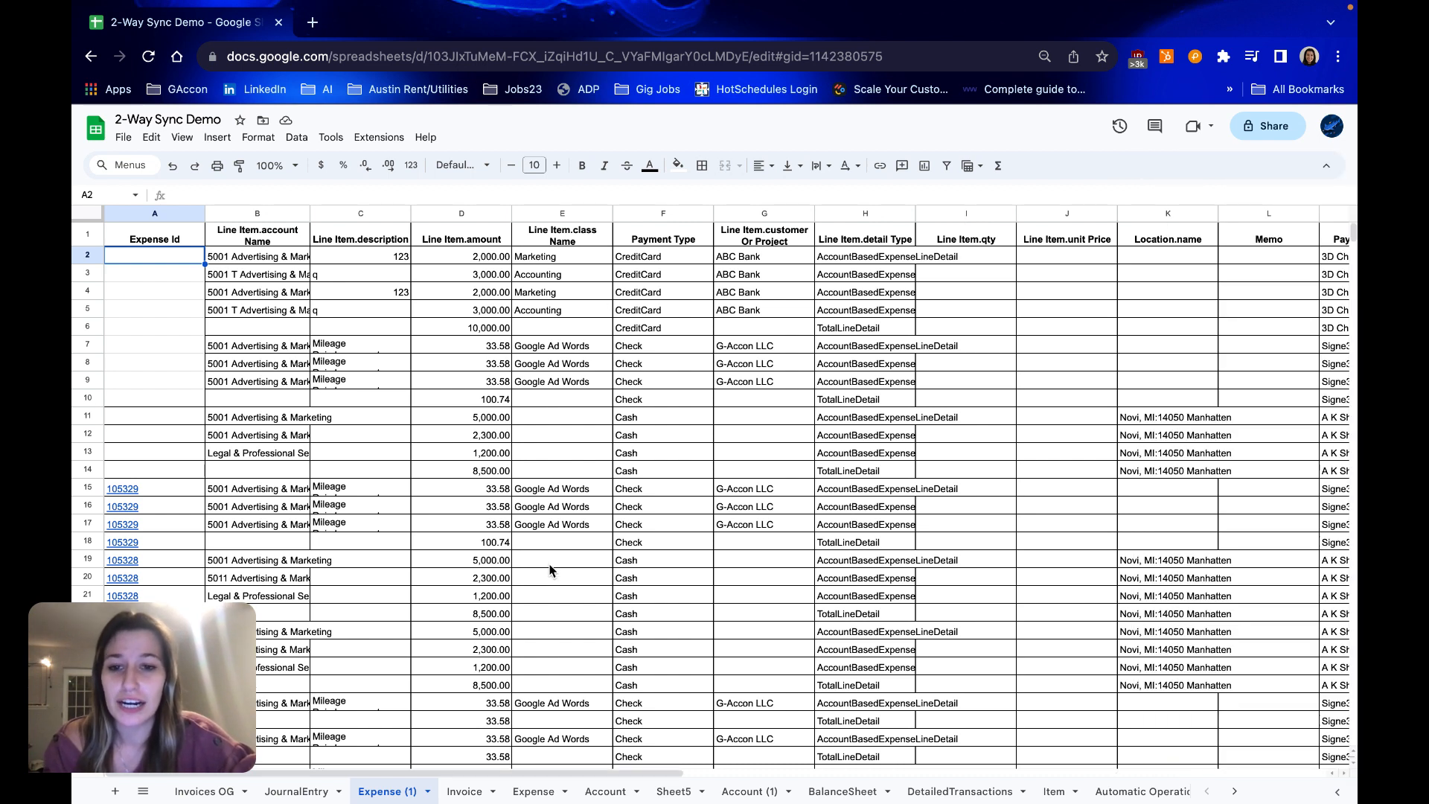
{"action": "left_click", "coordinate": [153, 469]}
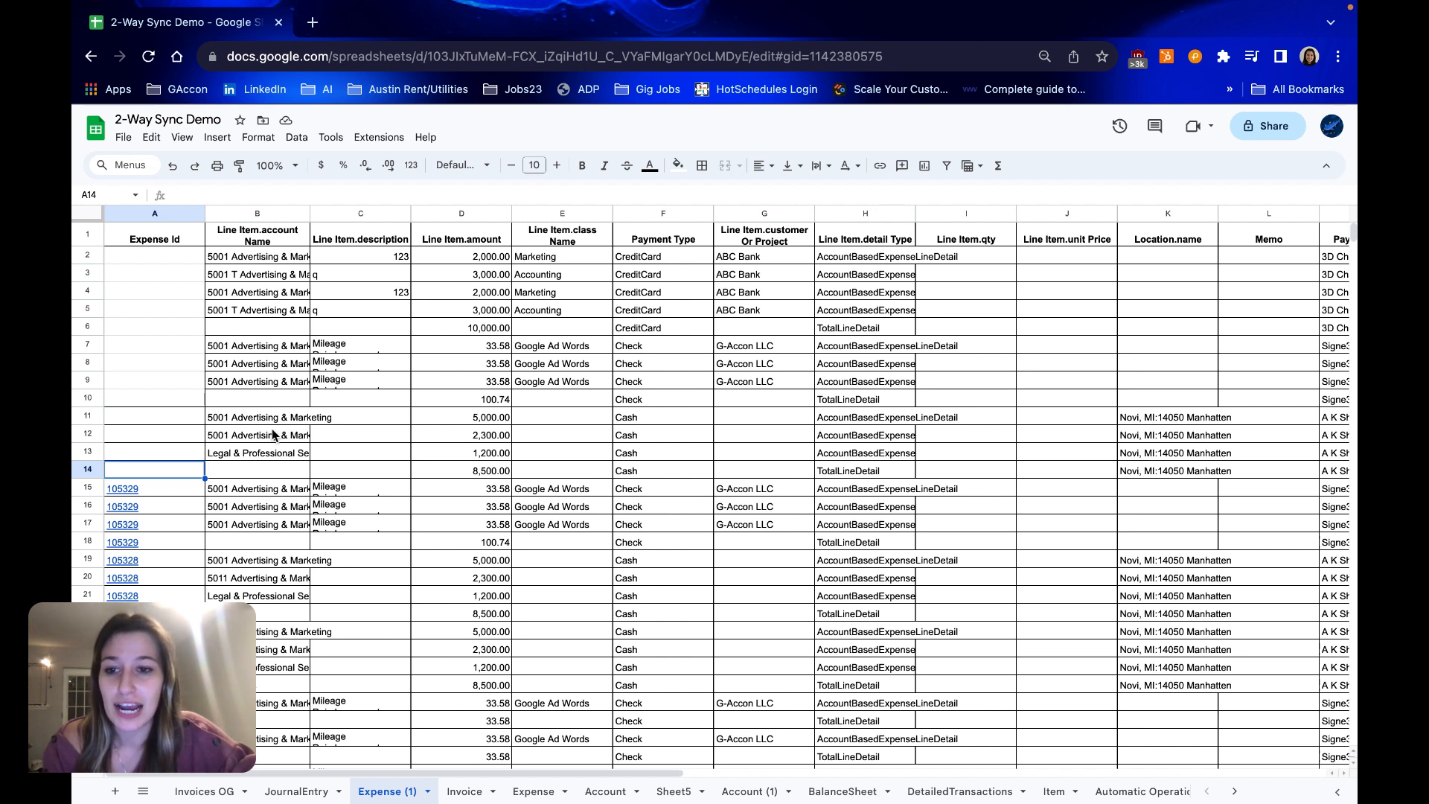
Examine row 11's account name and the CreditCard, Check and Cash payment types in rows 2, 8 and 12.
{"action": "left_click", "coordinate": [256, 416]}
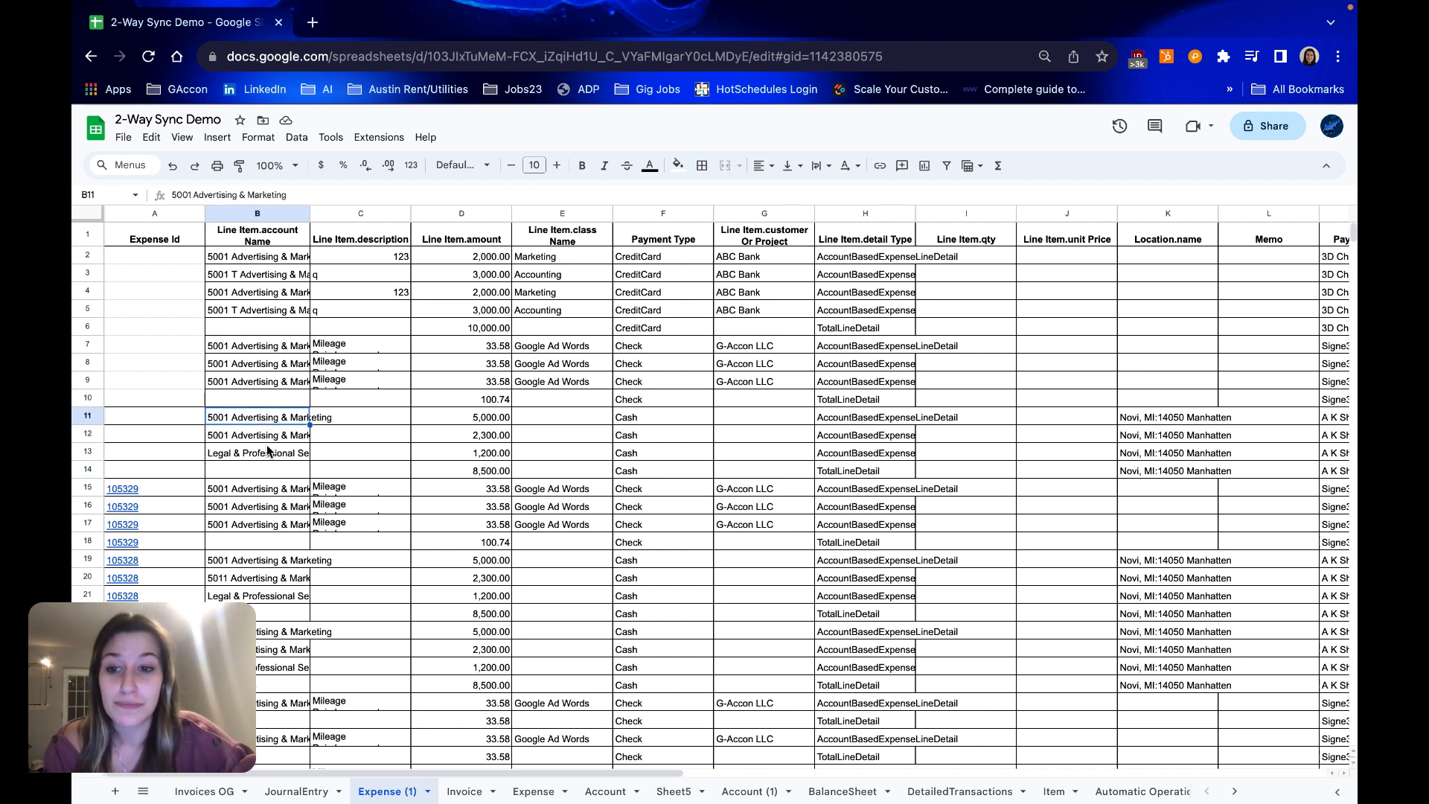
{"action": "left_click", "coordinate": [662, 256]}
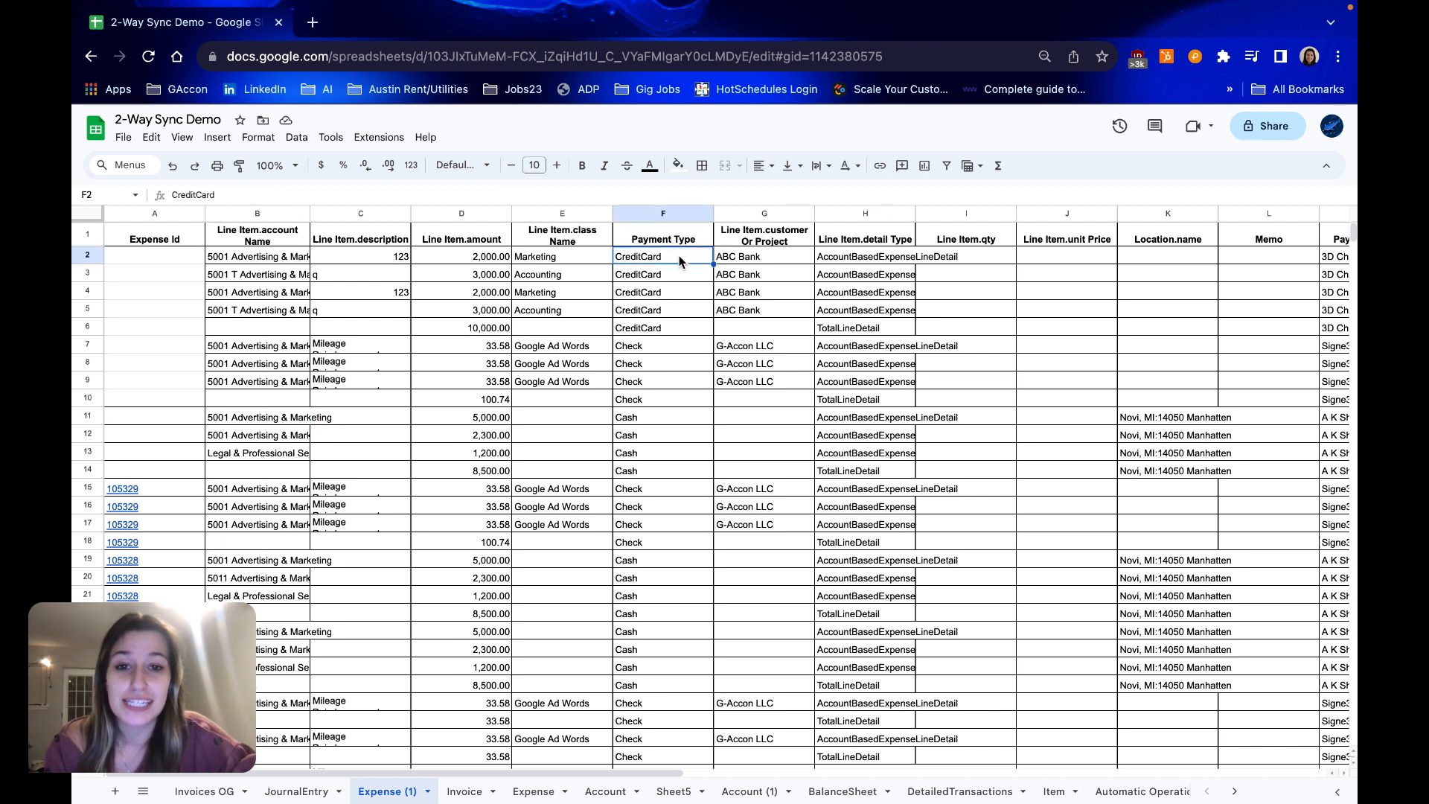
{"action": "mouse_move", "coordinate": [671, 327]}
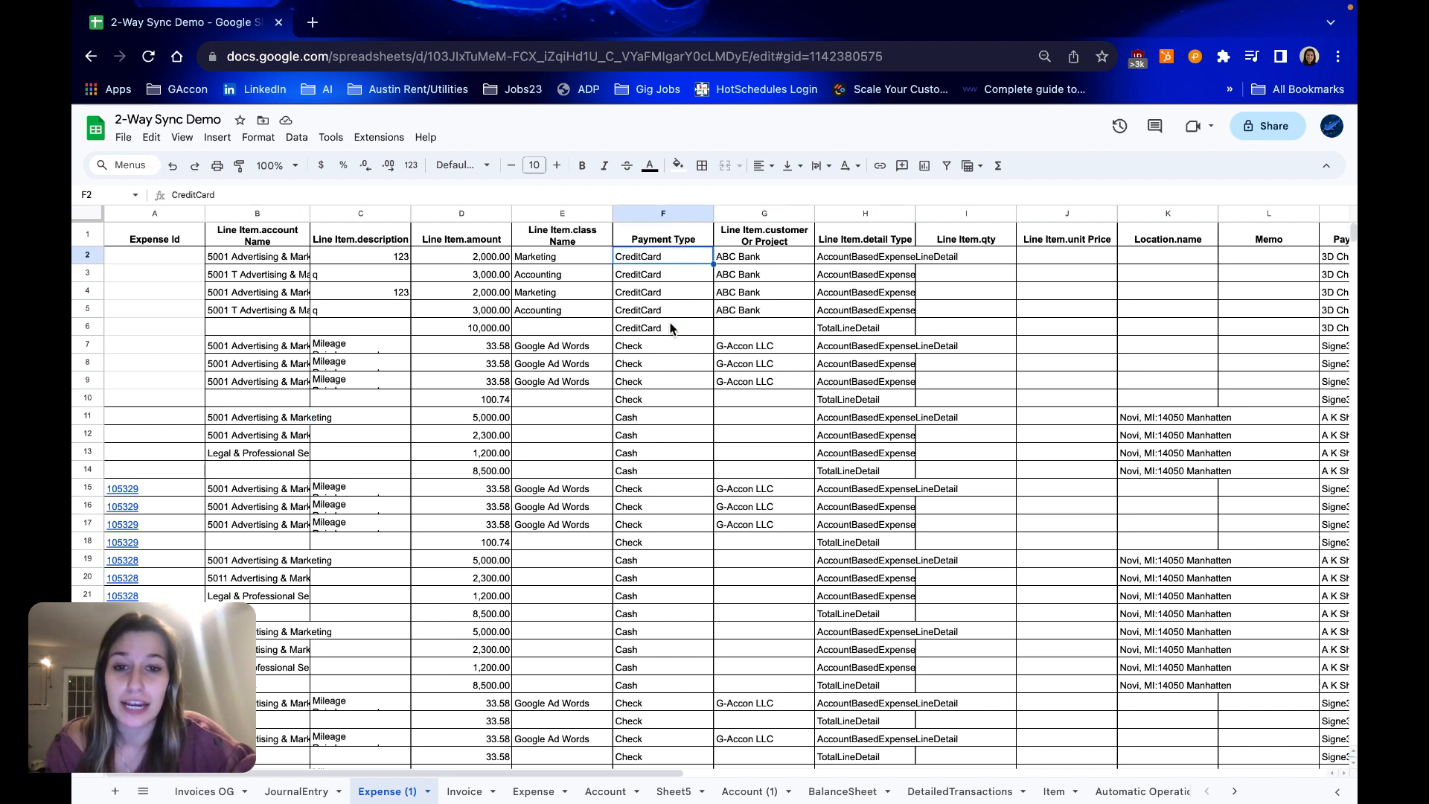
{"action": "left_click", "coordinate": [662, 364]}
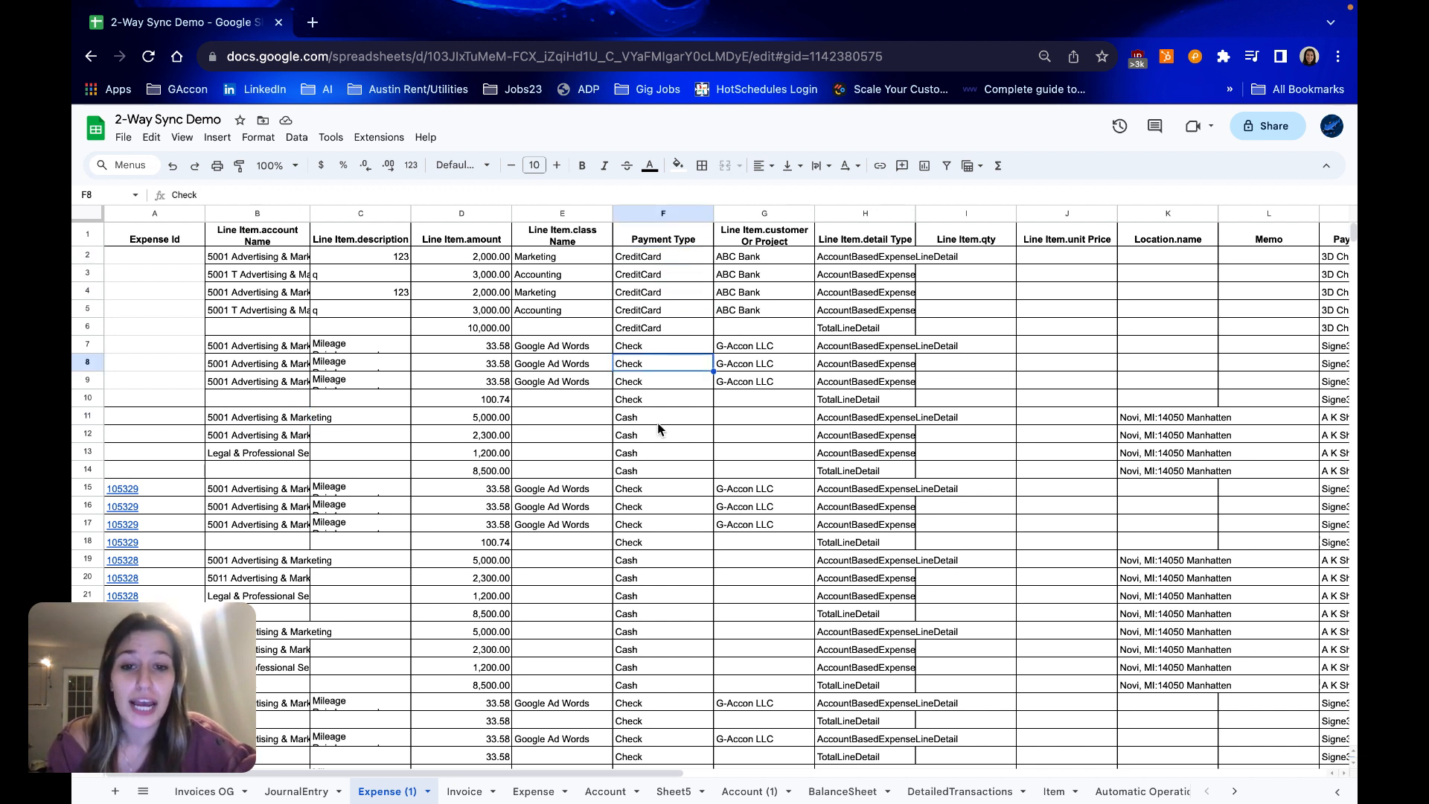
{"action": "left_click", "coordinate": [663, 435]}
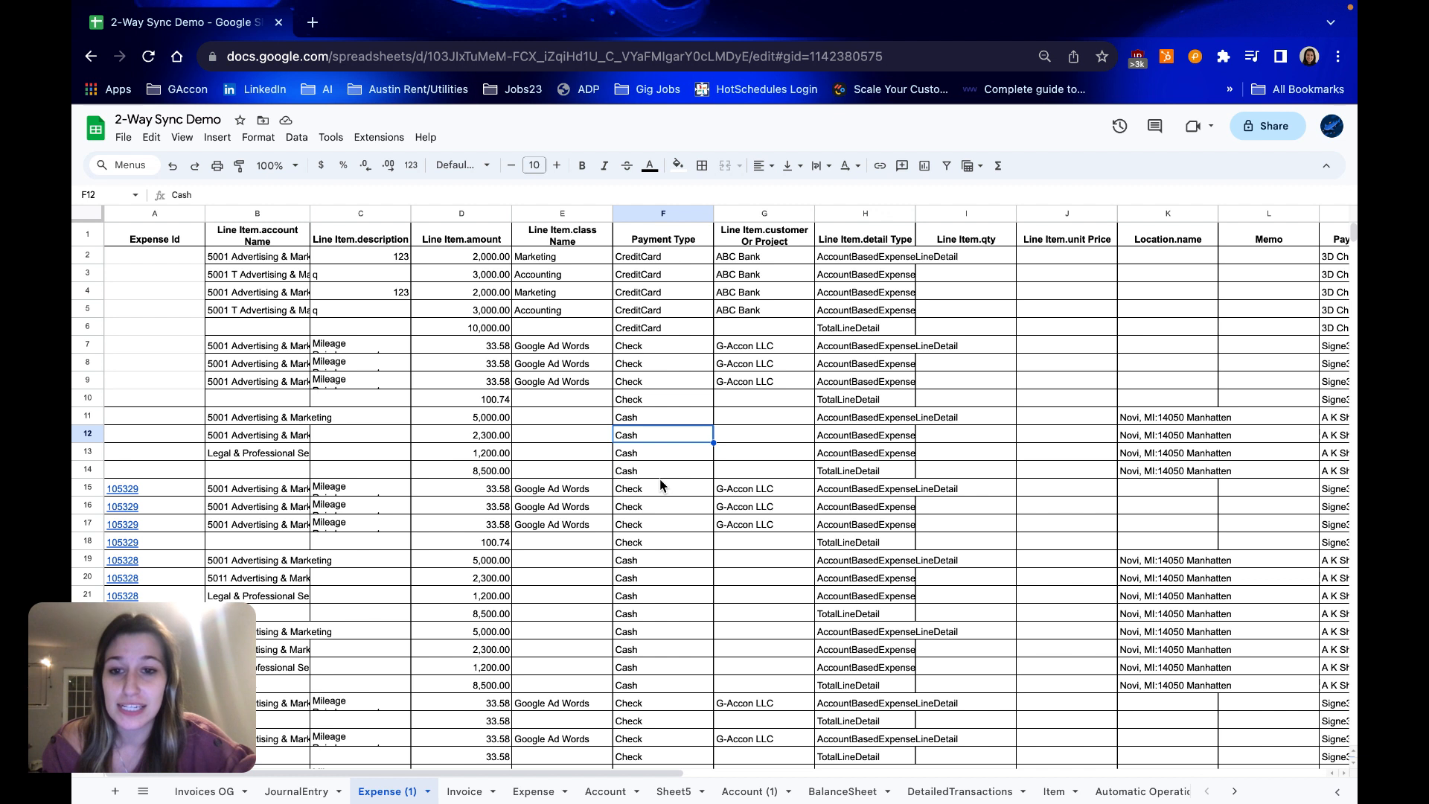
{"action": "mouse_move", "coordinate": [219, 259]}
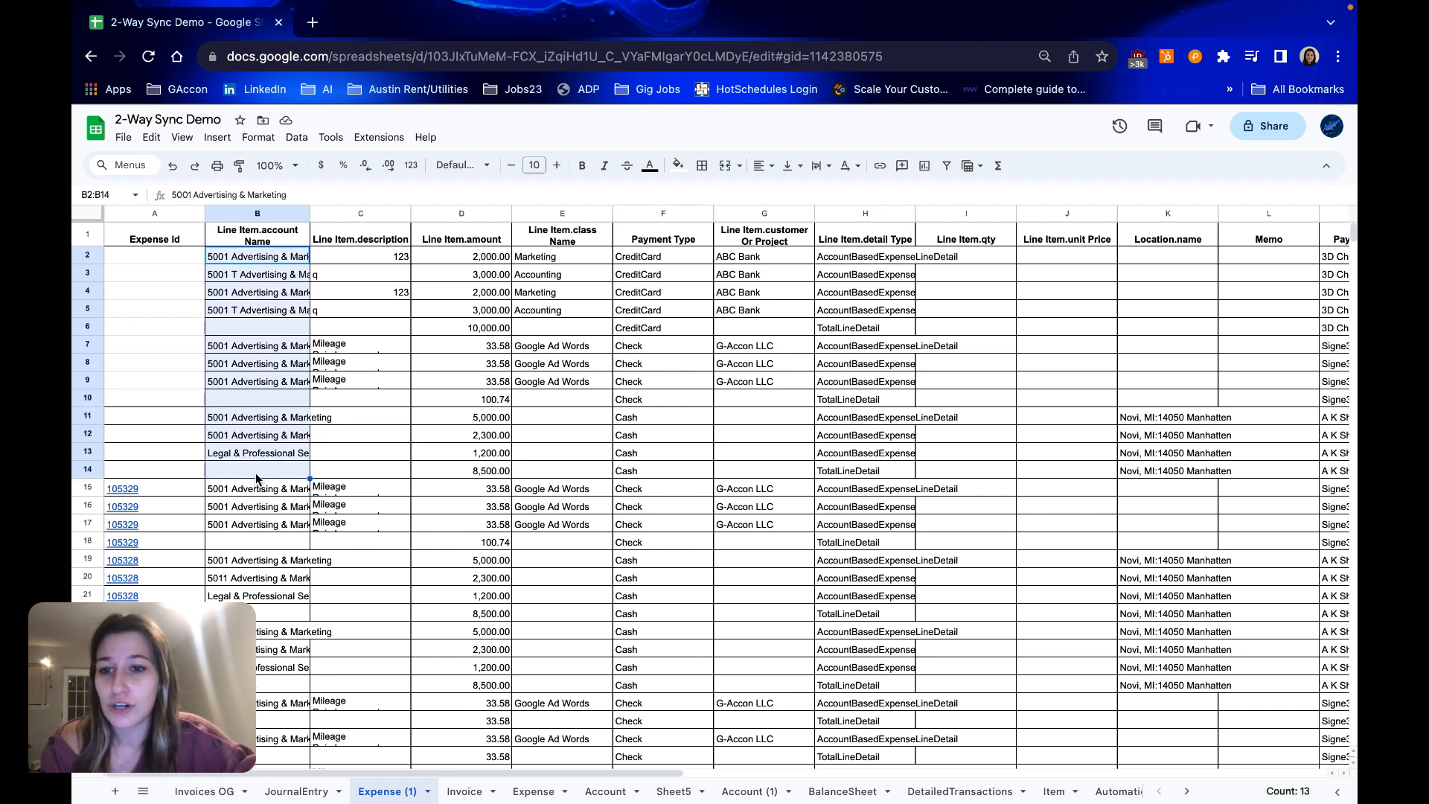
Set the G-Accon Expenses upload's Rows Selection Mode to Currently Selected Rows.
{"action": "left_click", "coordinate": [376, 137]}
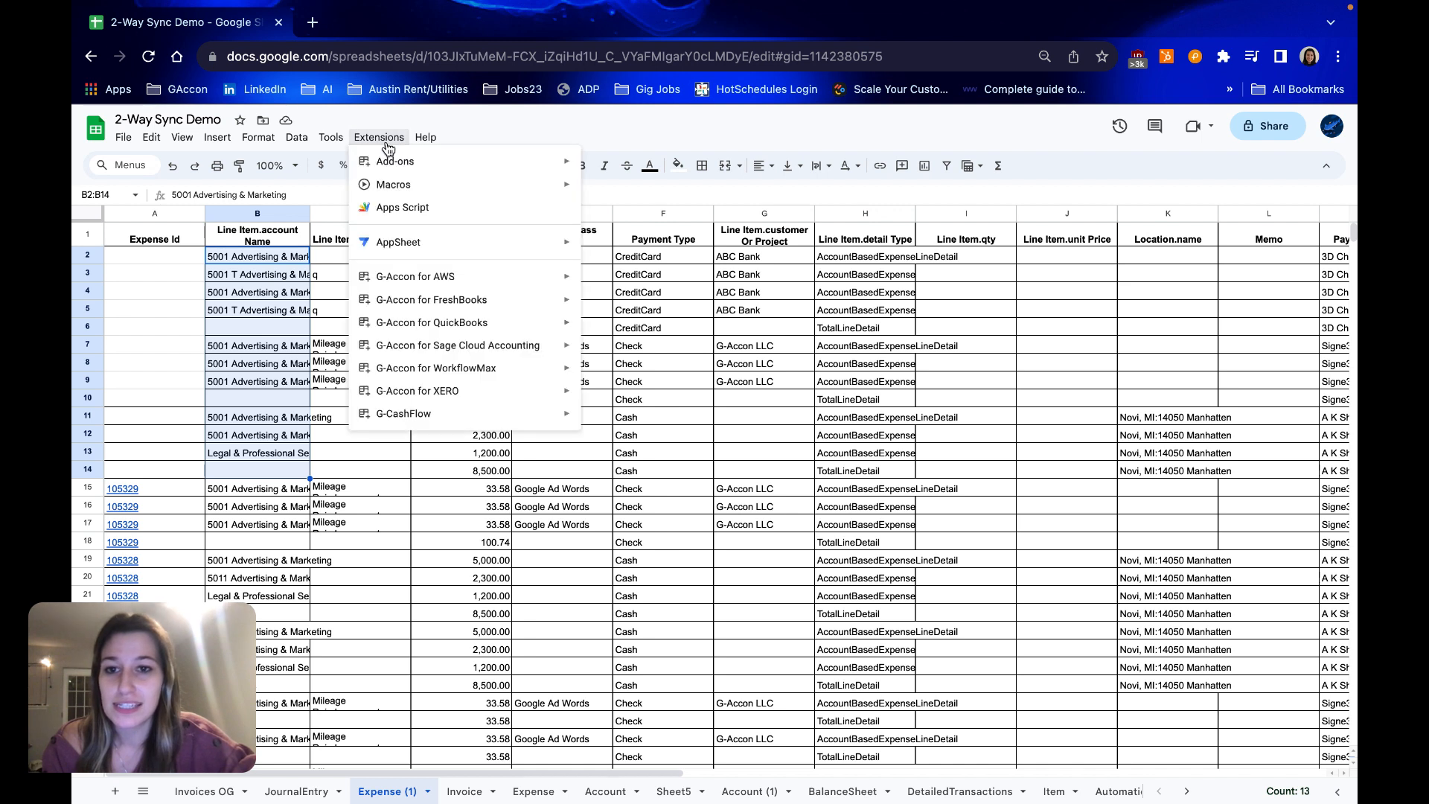
{"action": "mouse_move", "coordinate": [682, 351]}
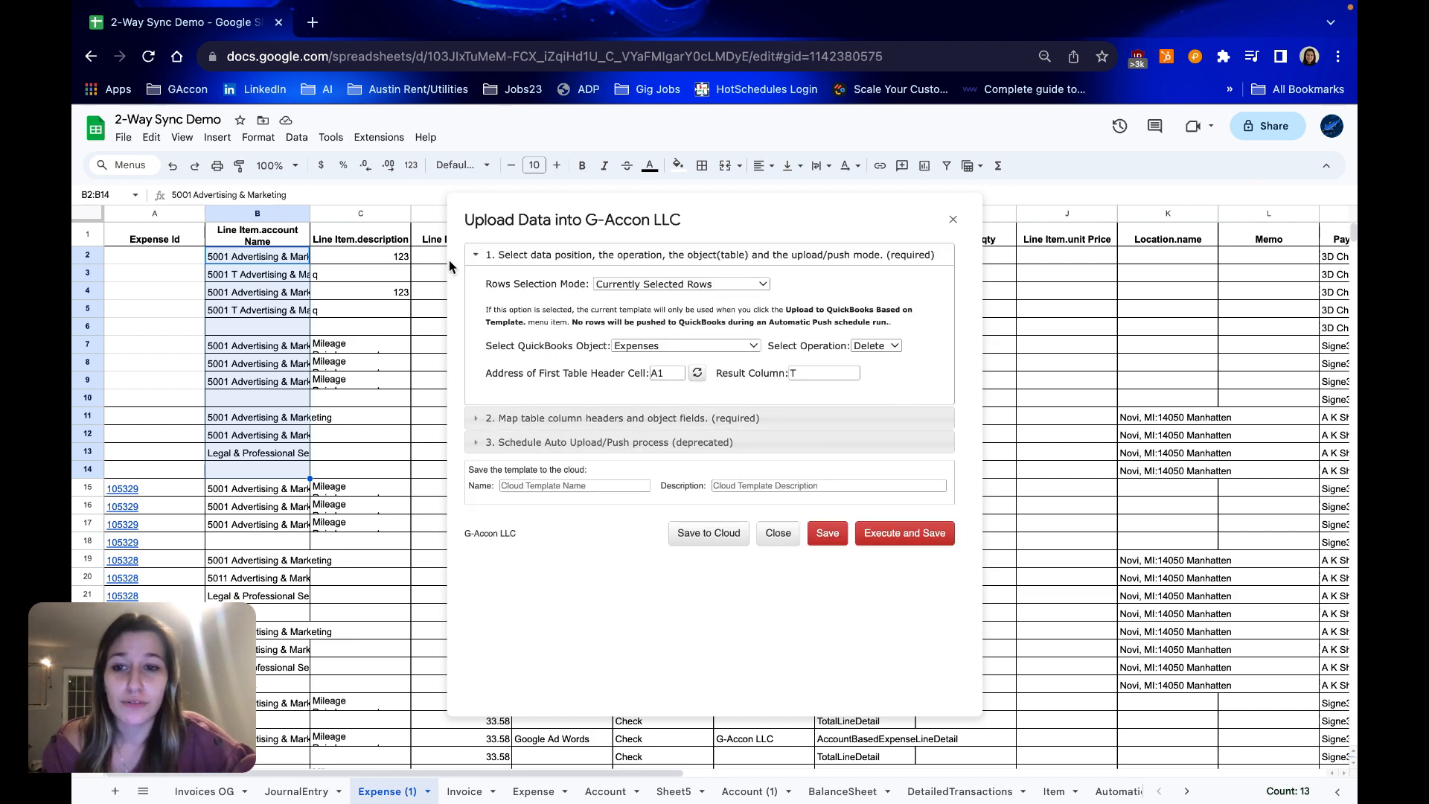
{"action": "left_click", "coordinate": [679, 282]}
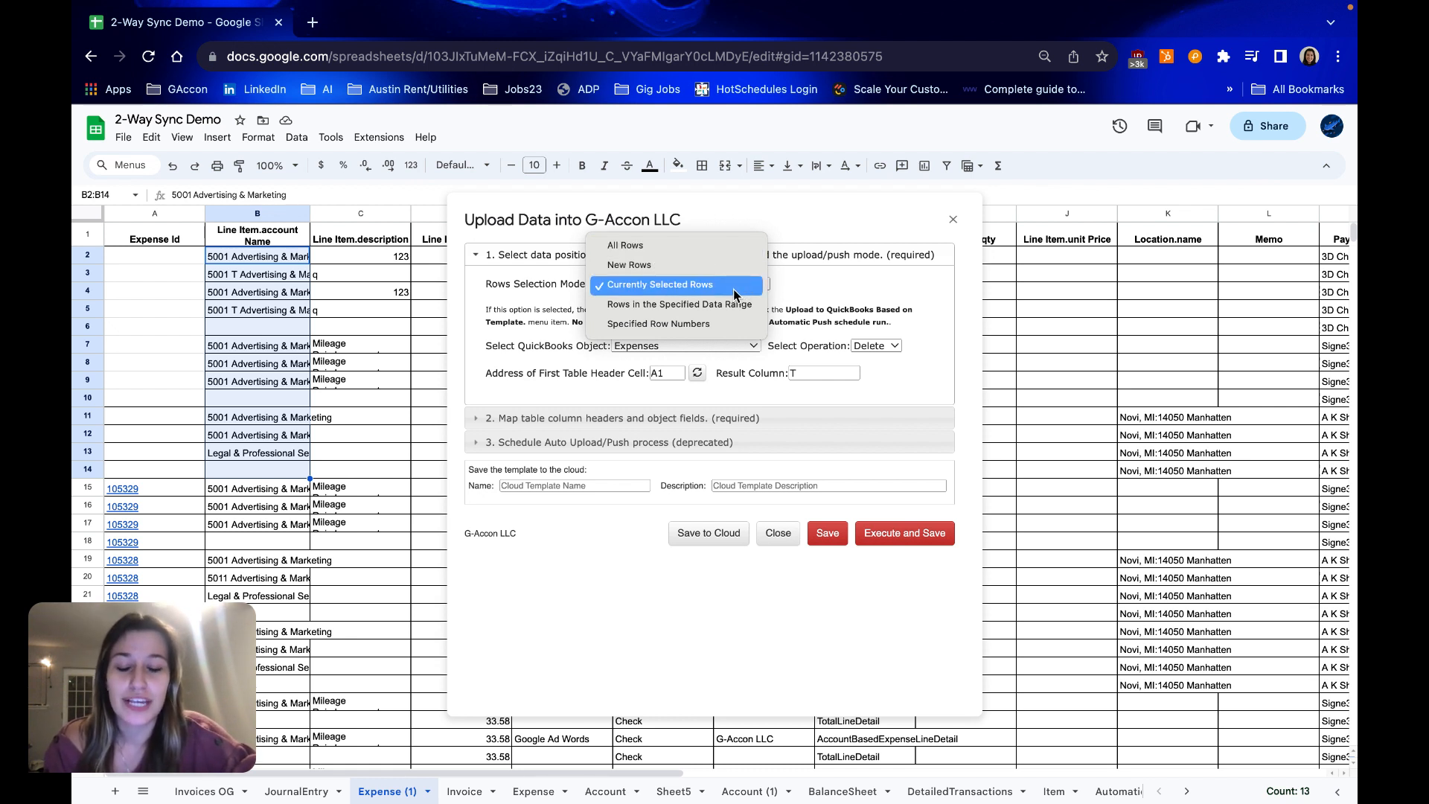
{"action": "mouse_move", "coordinate": [679, 304]}
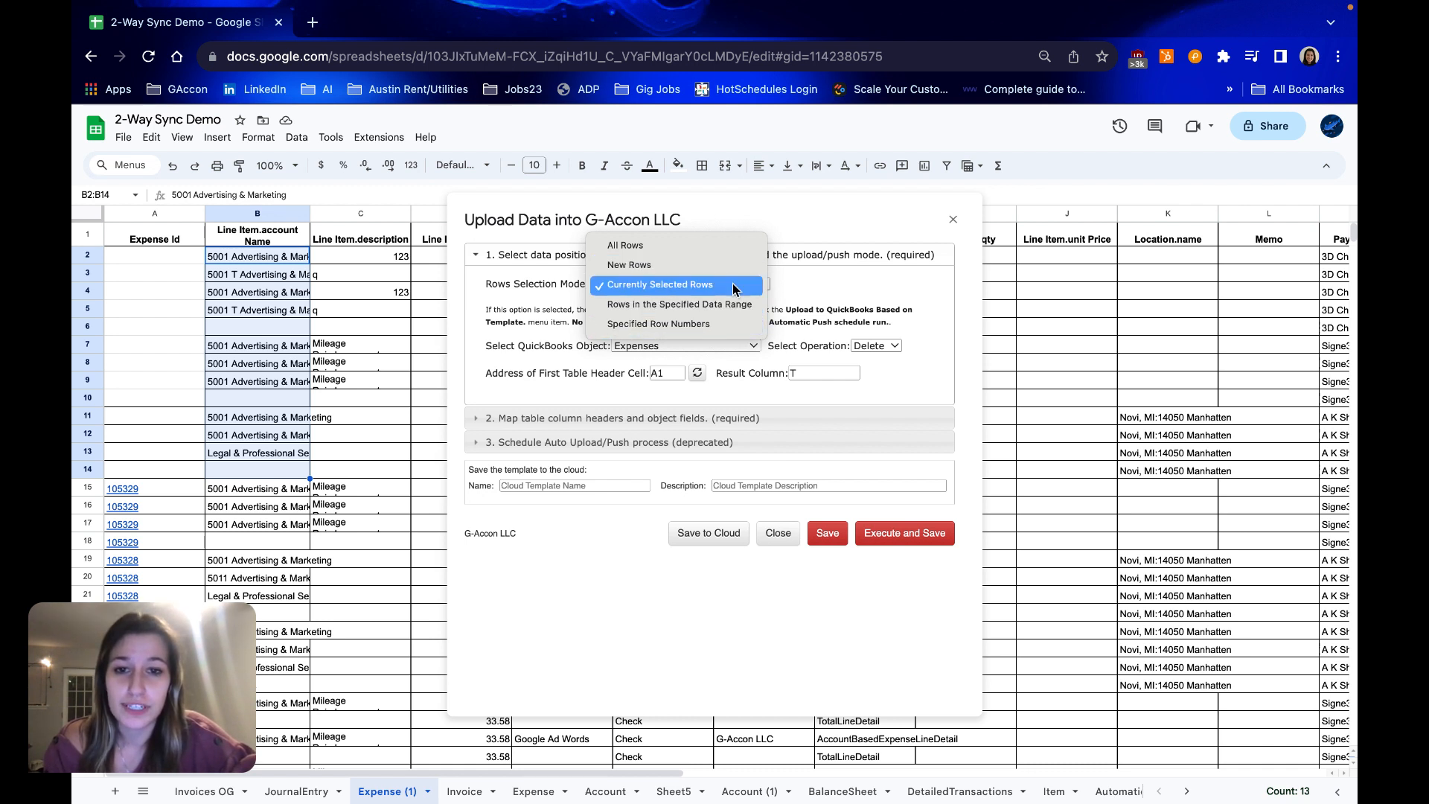
{"action": "left_click", "coordinate": [660, 285]}
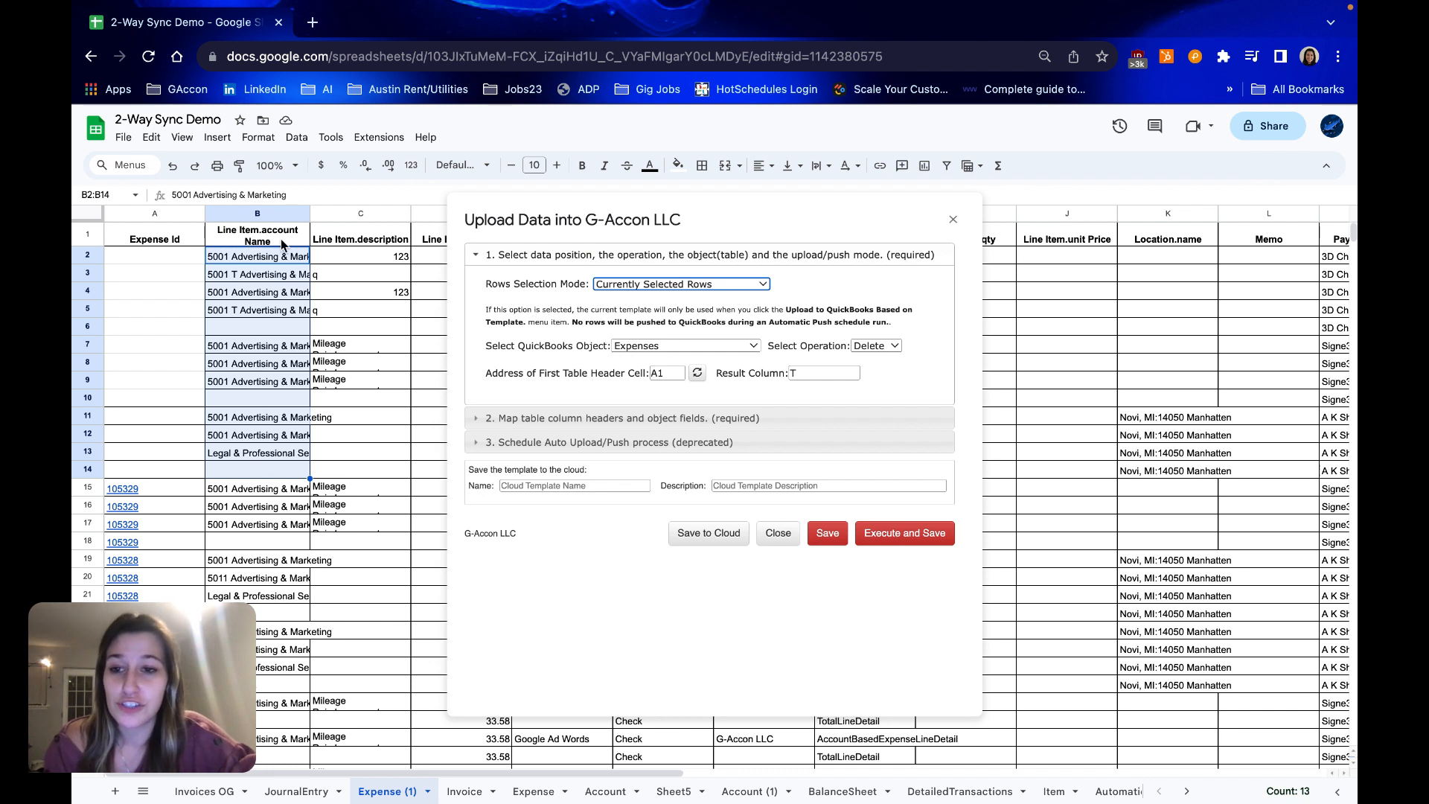
{"action": "mouse_move", "coordinate": [801, 332]}
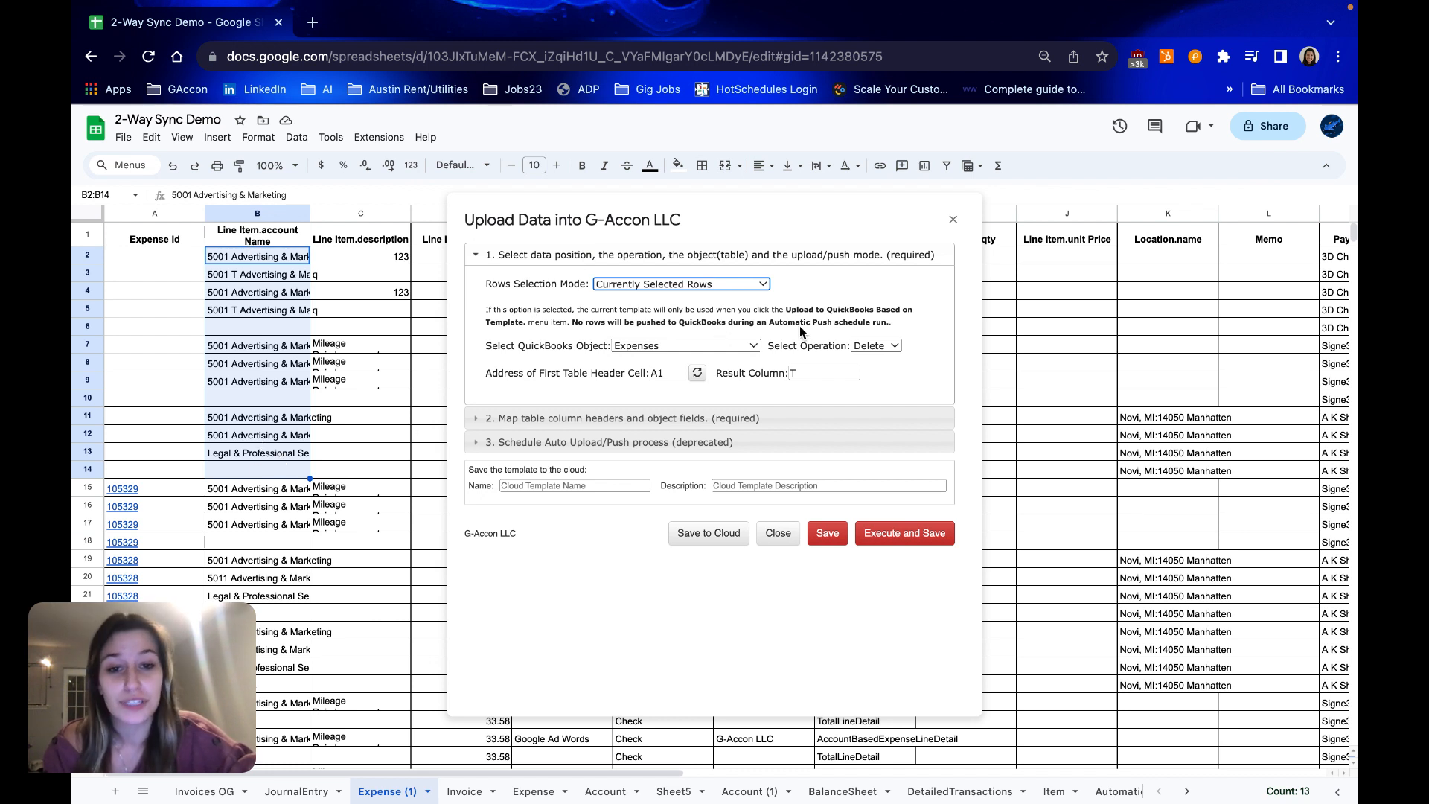
{"action": "mouse_move", "coordinate": [757, 326]}
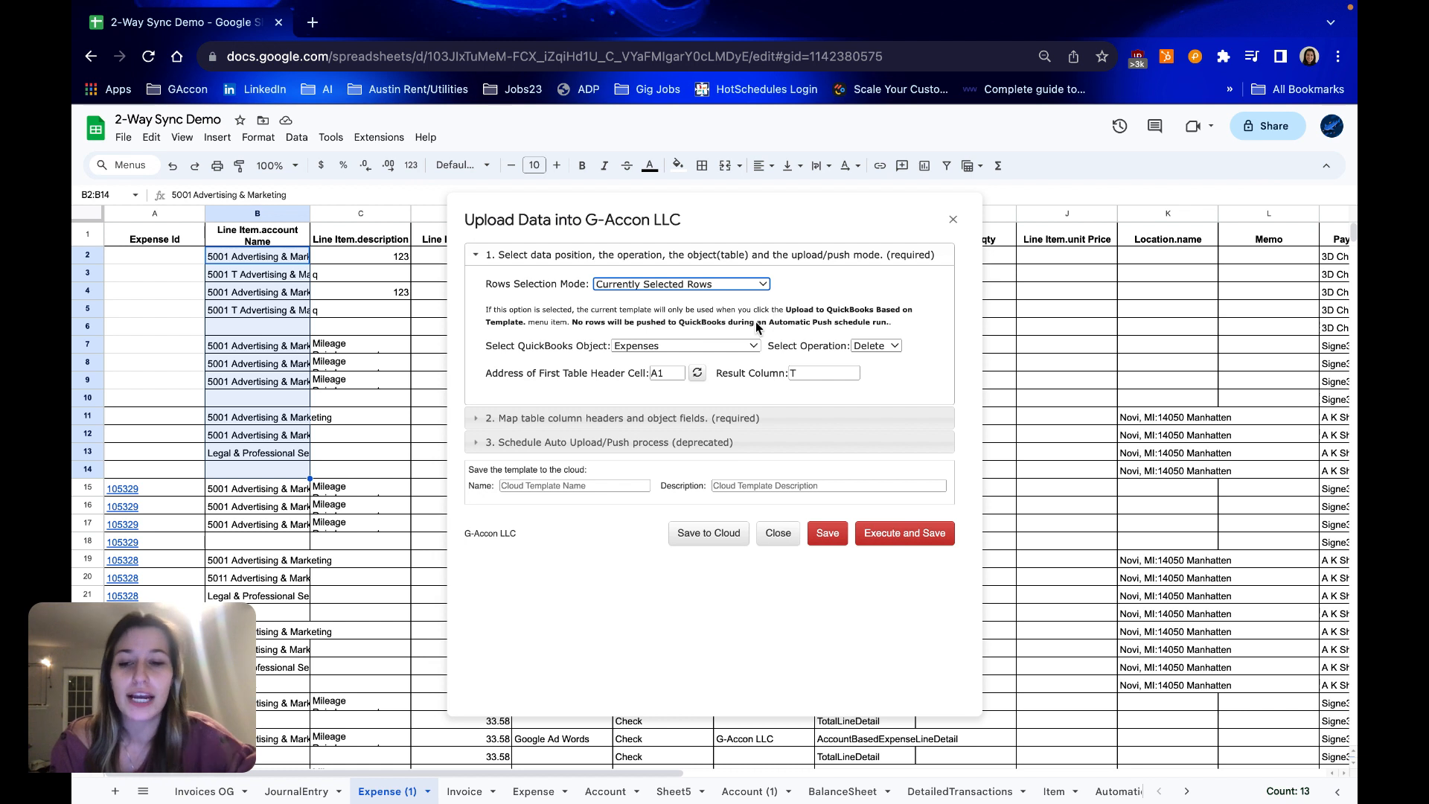
{"action": "mouse_move", "coordinate": [752, 361]}
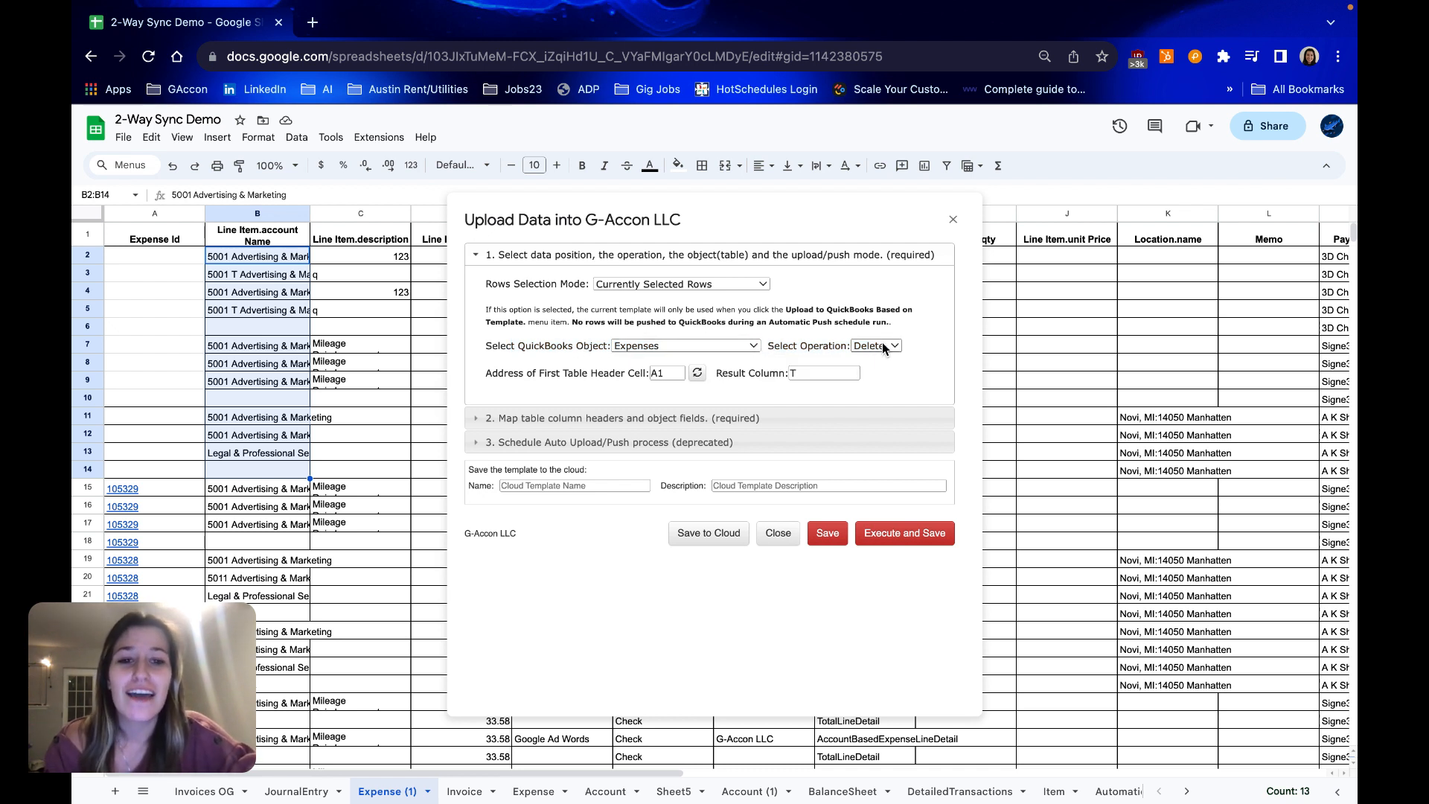
Switch the upload operation from Delete to Insert and run it with Execute and Save.
{"action": "left_click", "coordinate": [872, 346]}
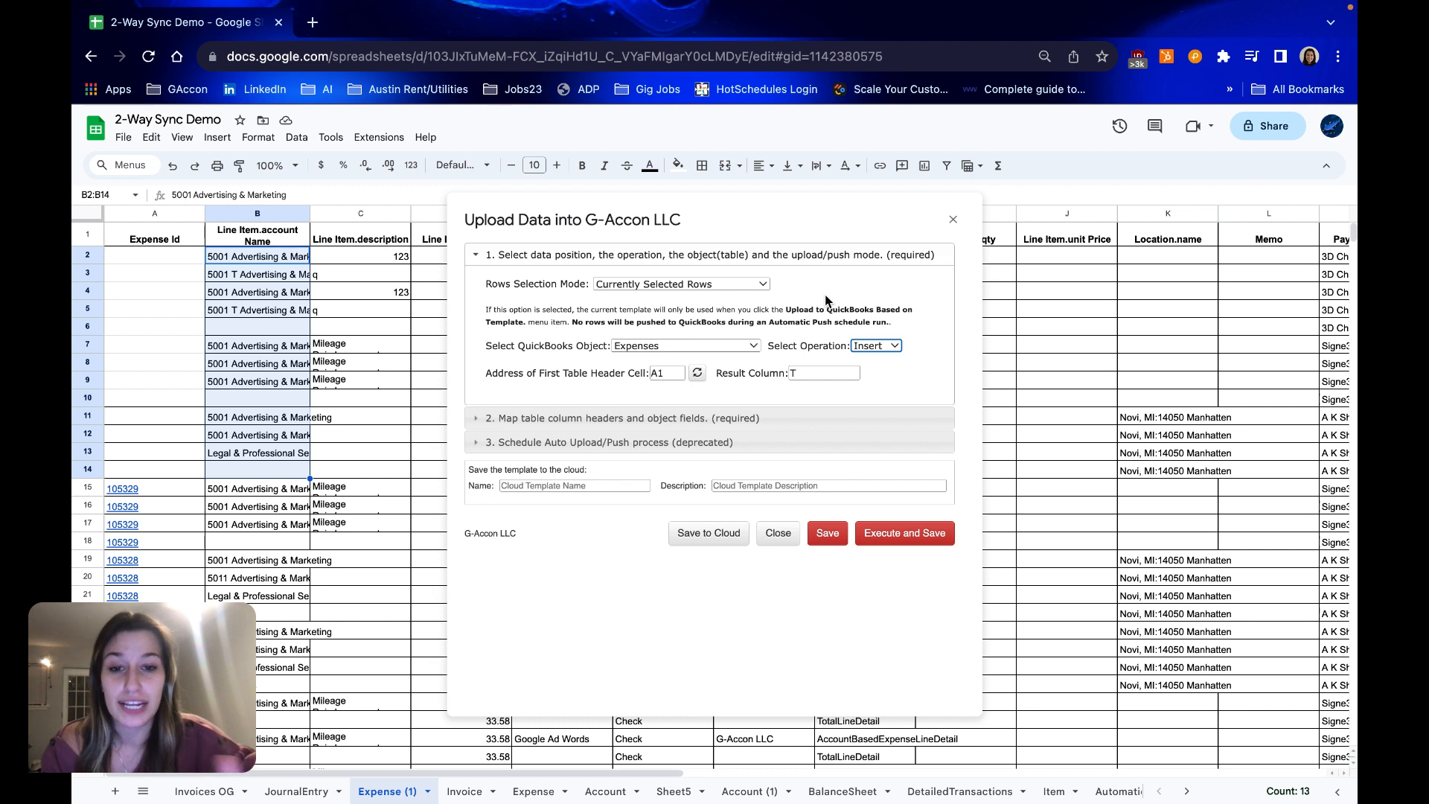
{"action": "mouse_move", "coordinate": [532, 360]}
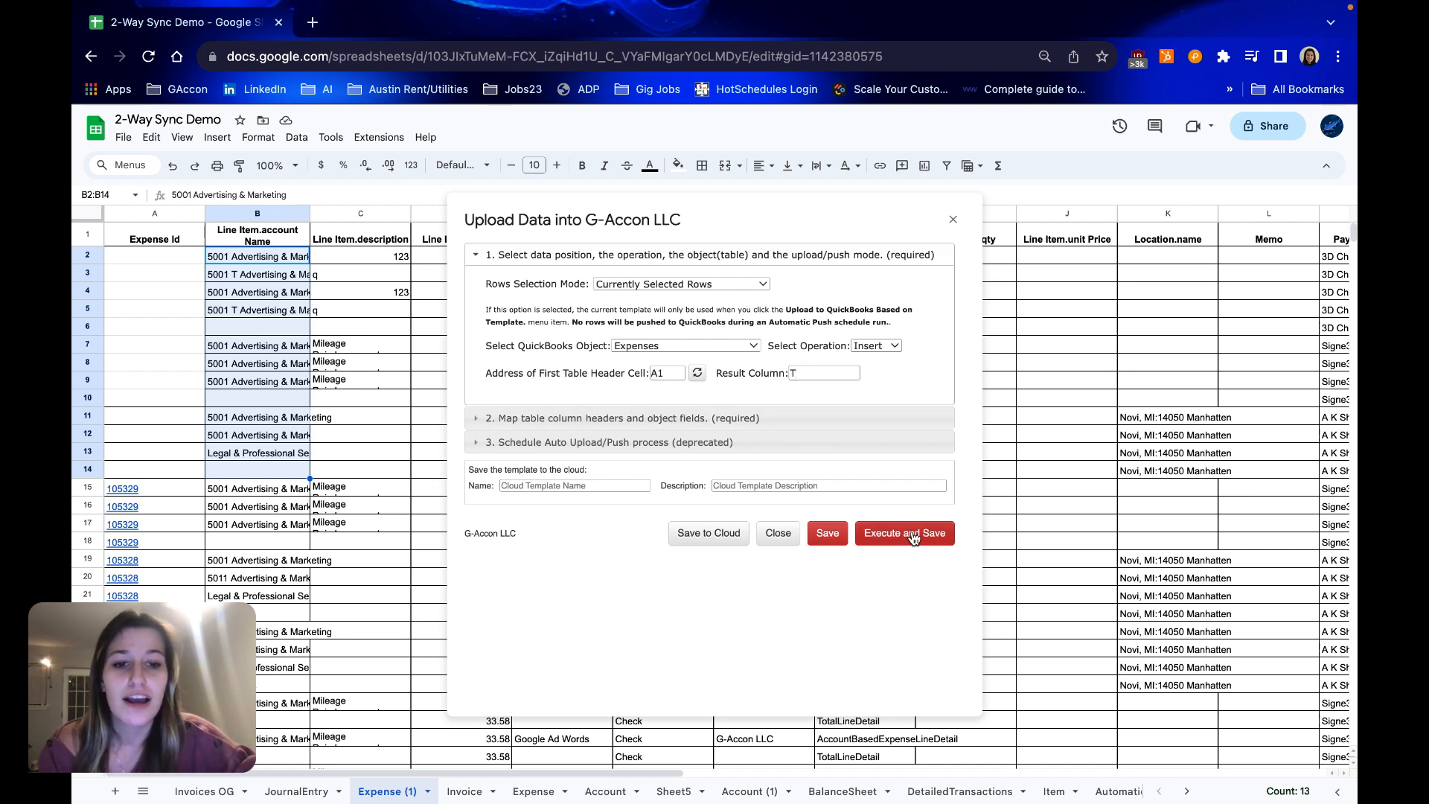
{"action": "left_click", "coordinate": [904, 533]}
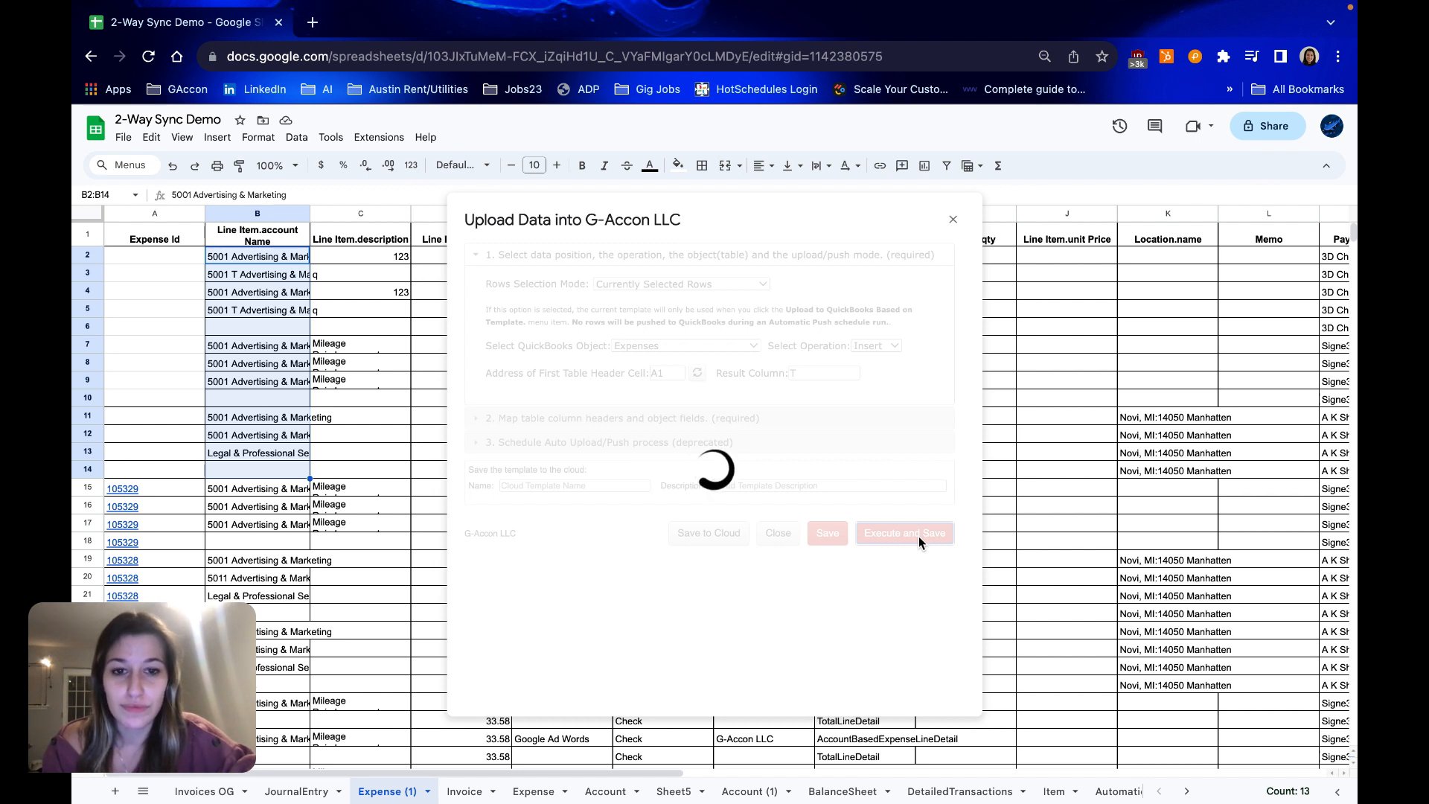
Close the upload dialog and inspect the first row's expense ID link and Success result in columns T–X.
{"action": "left_click", "coordinate": [904, 533]}
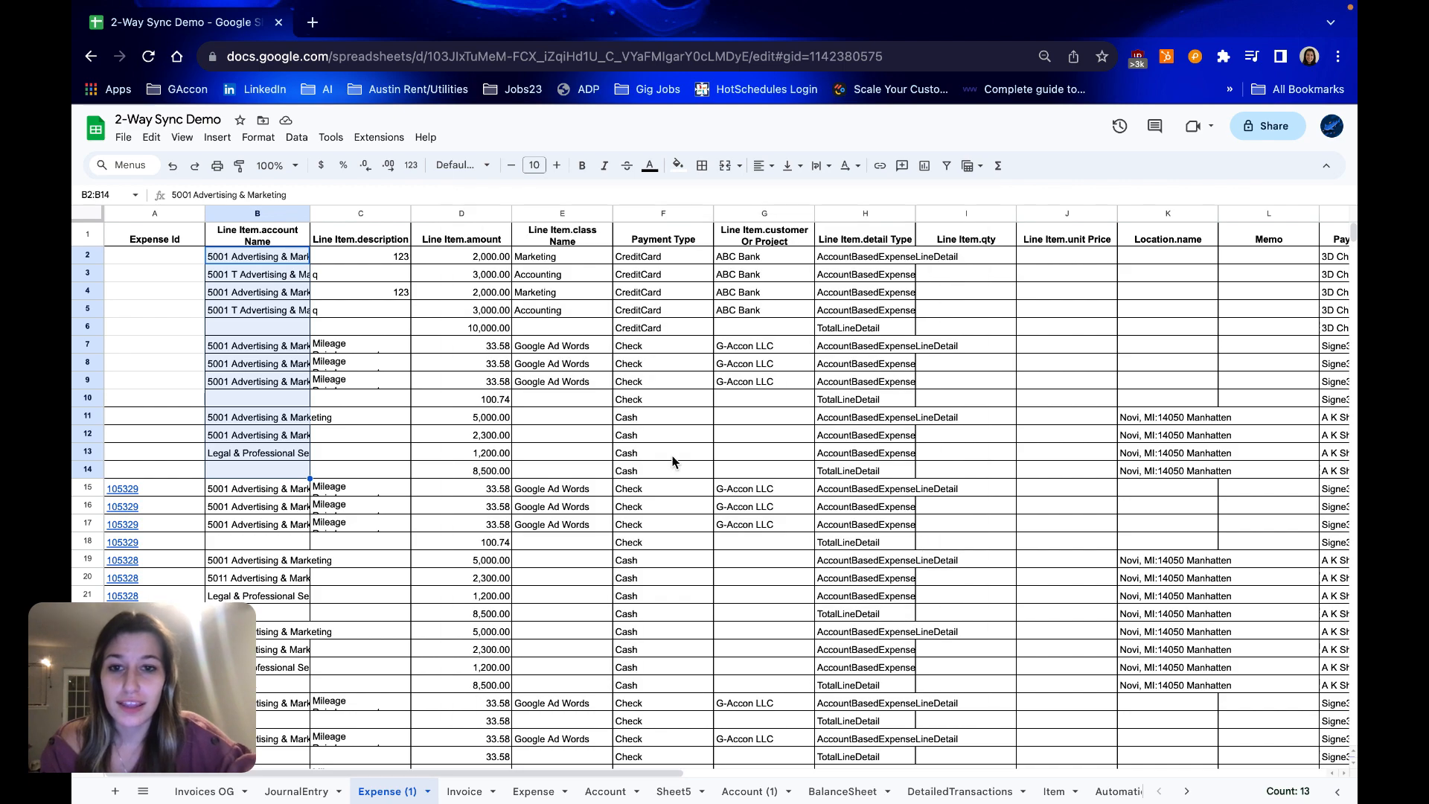
{"action": "scroll", "scroll_direction": "right", "scroll_amount": 3}
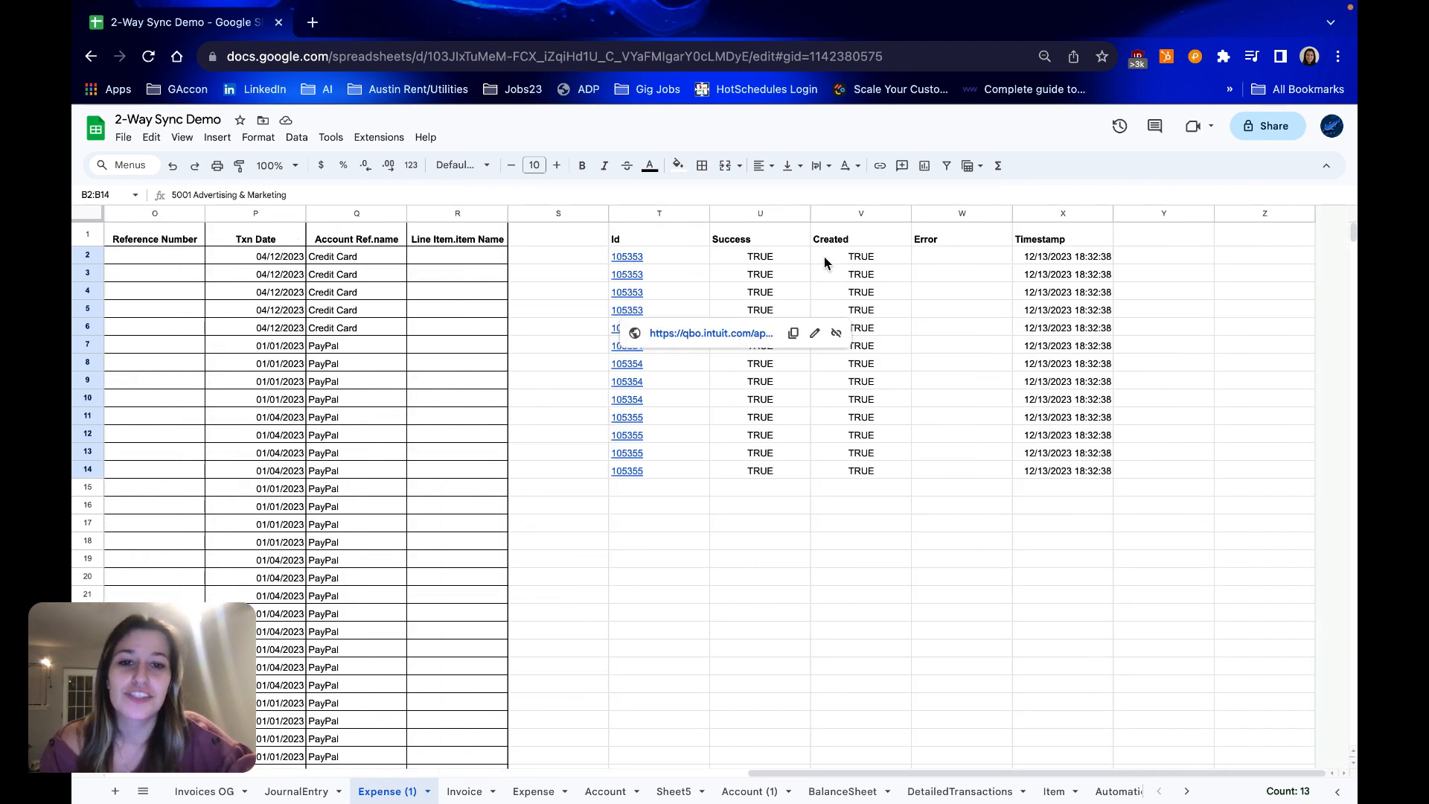
{"action": "left_click", "coordinate": [759, 256]}
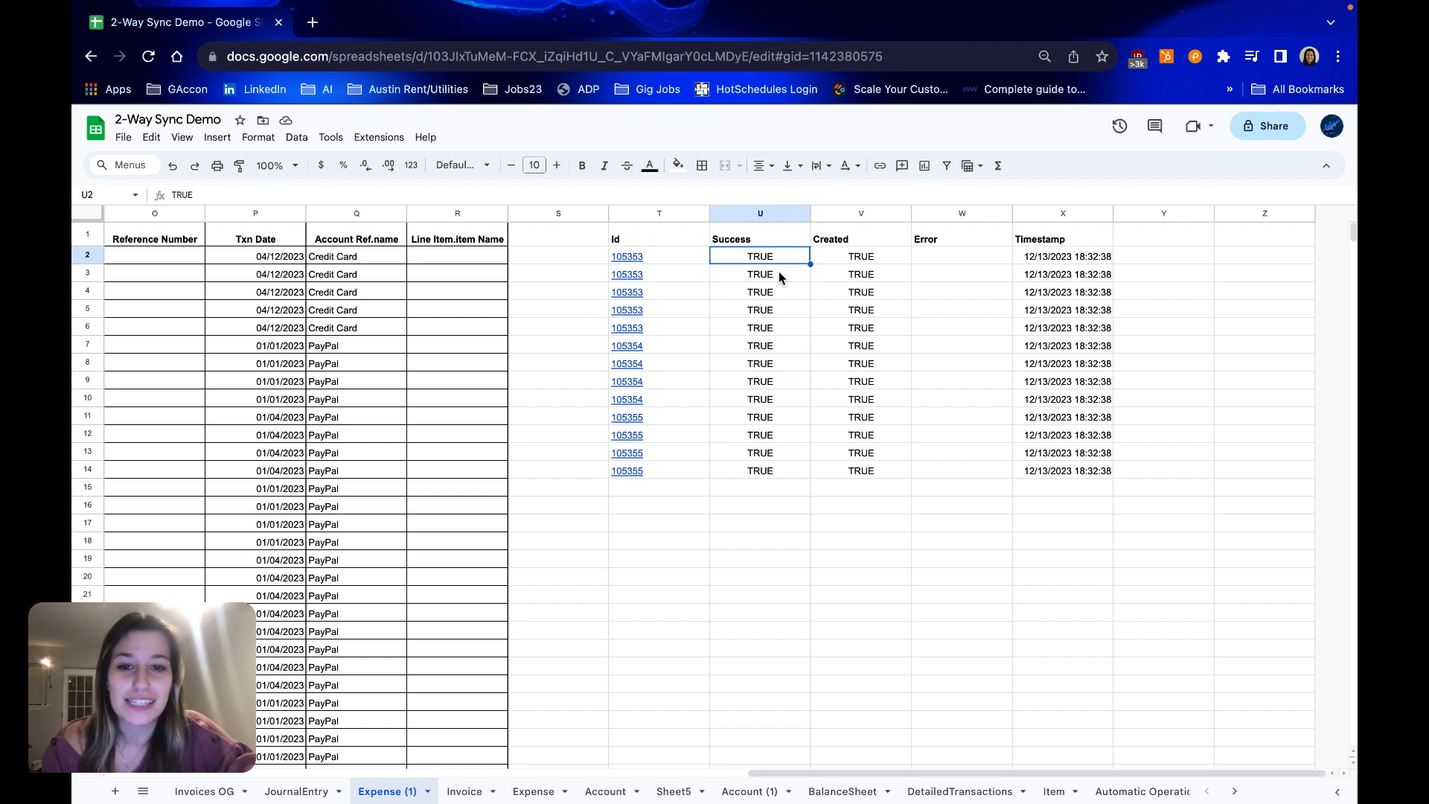
{"action": "left_click", "coordinate": [627, 256]}
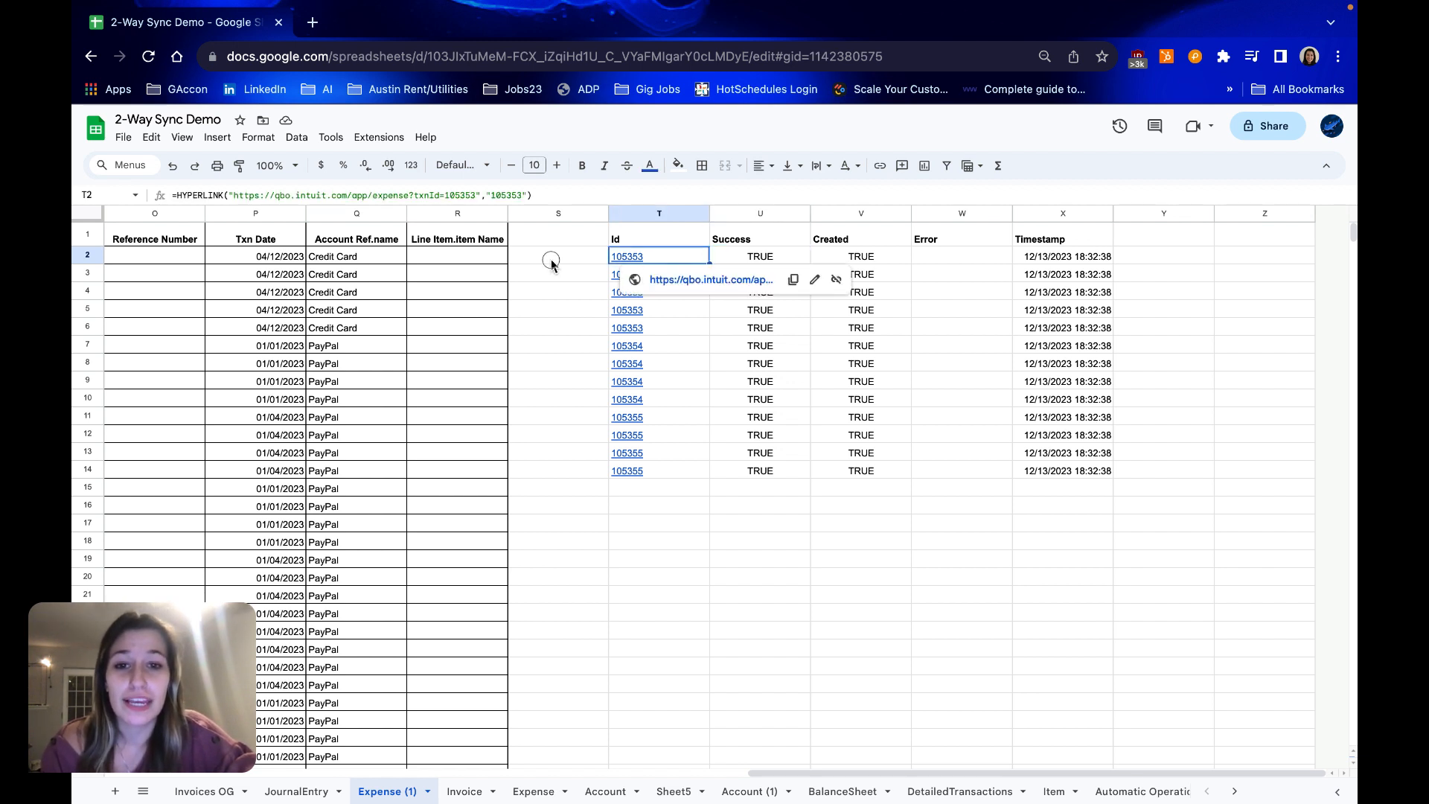
{"action": "mouse_move", "coordinate": [524, 274]}
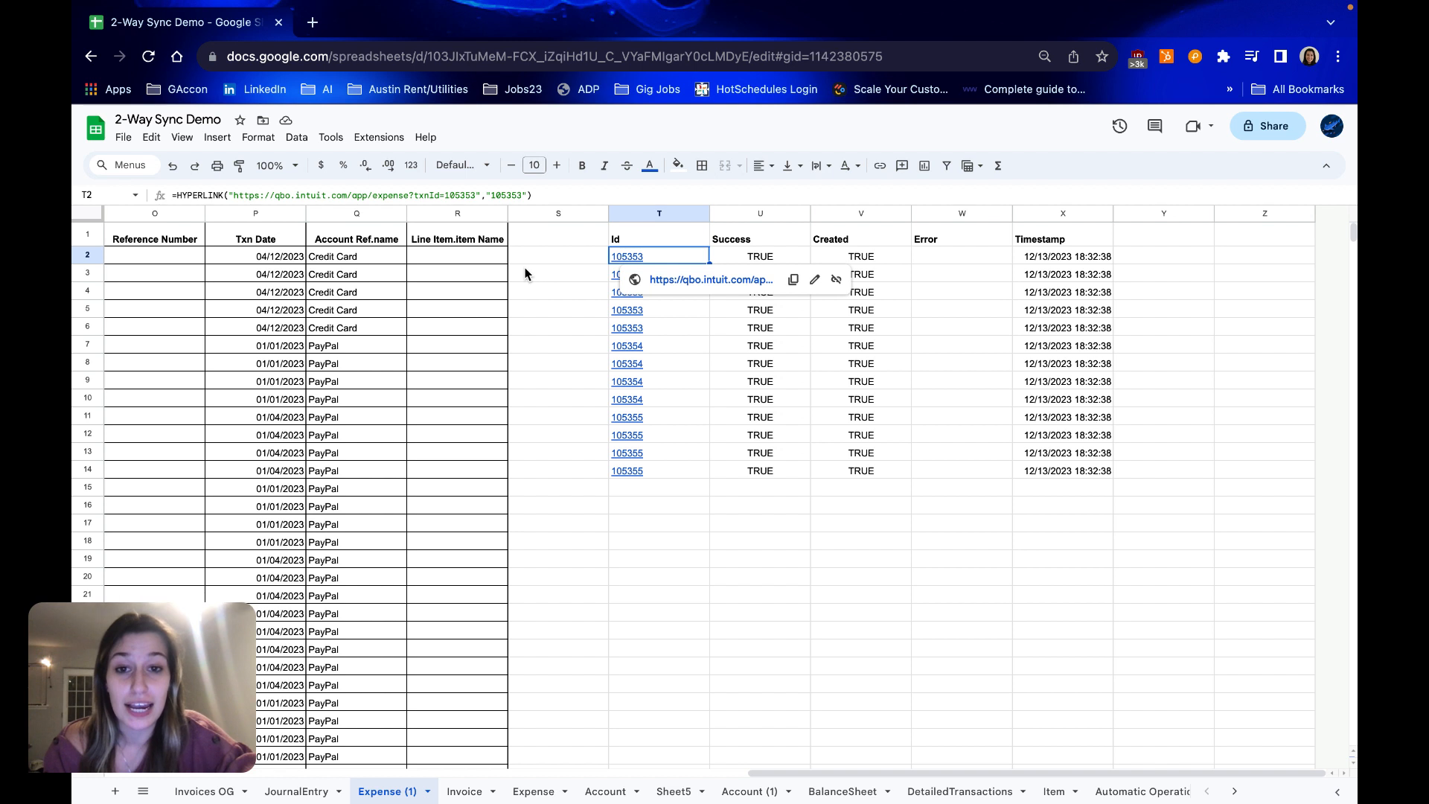
{"action": "left_click", "coordinate": [559, 256]}
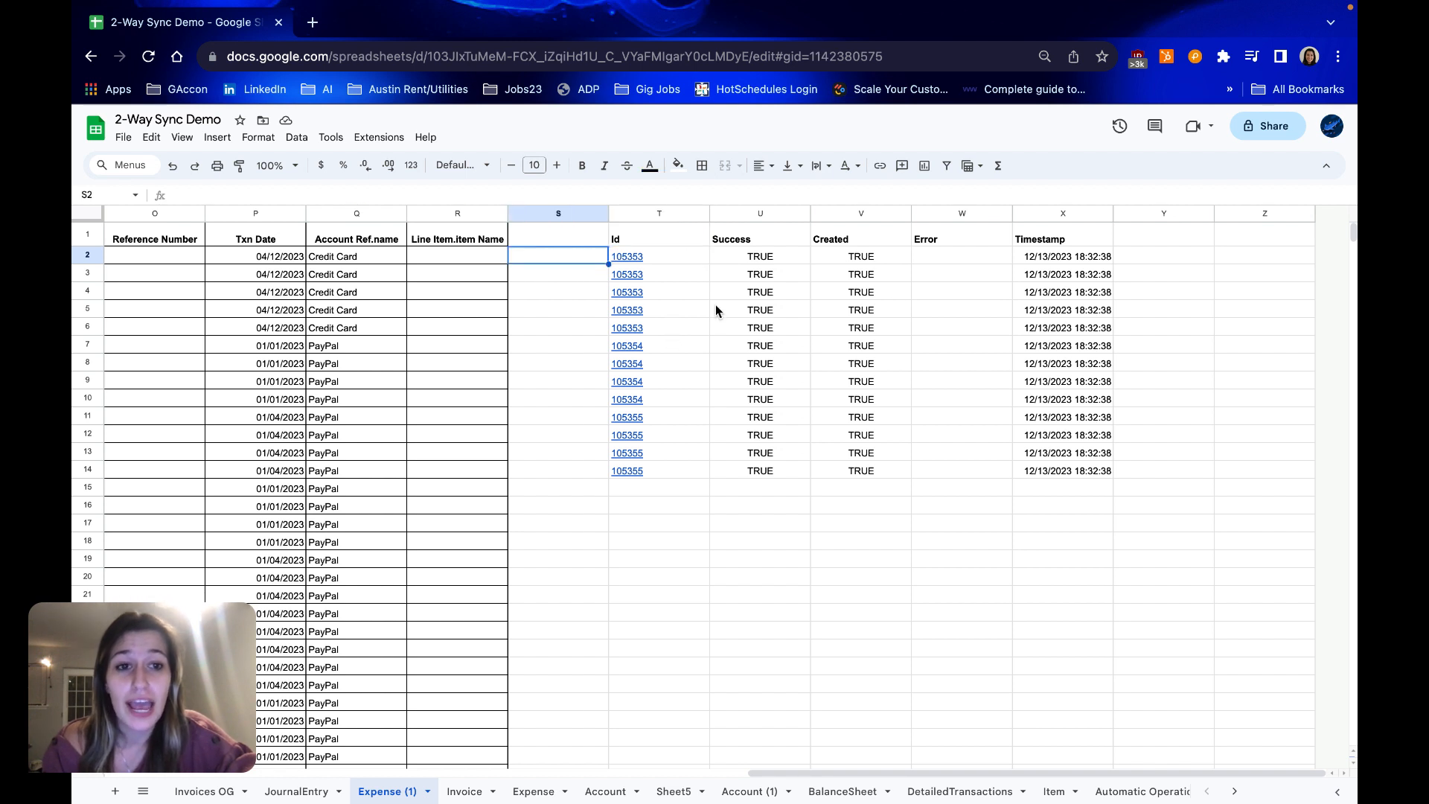
{"action": "mouse_move", "coordinate": [935, 271]}
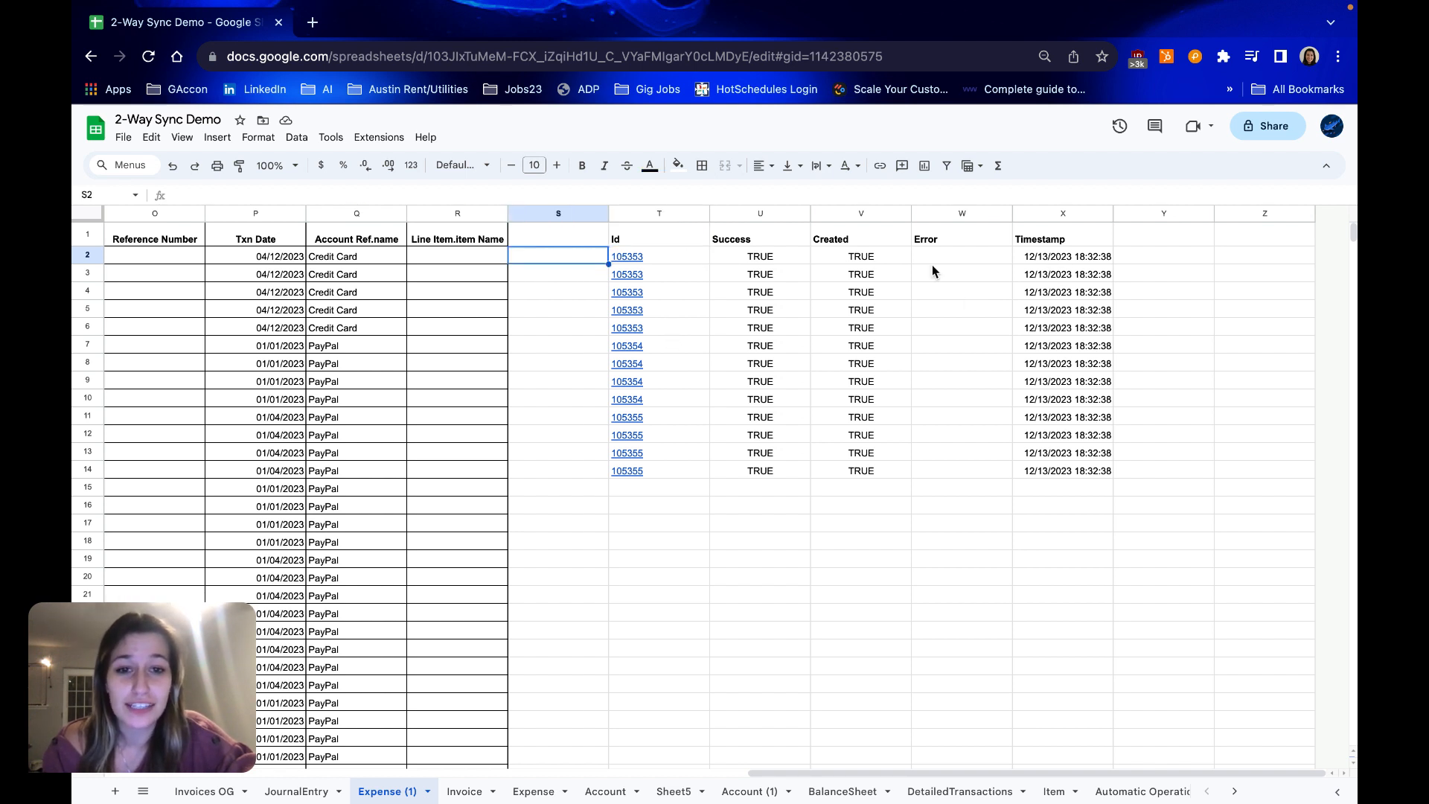
Confirm row 2's Success and Created results both read TRUE alongside its expense ID.
{"action": "left_click", "coordinate": [759, 256]}
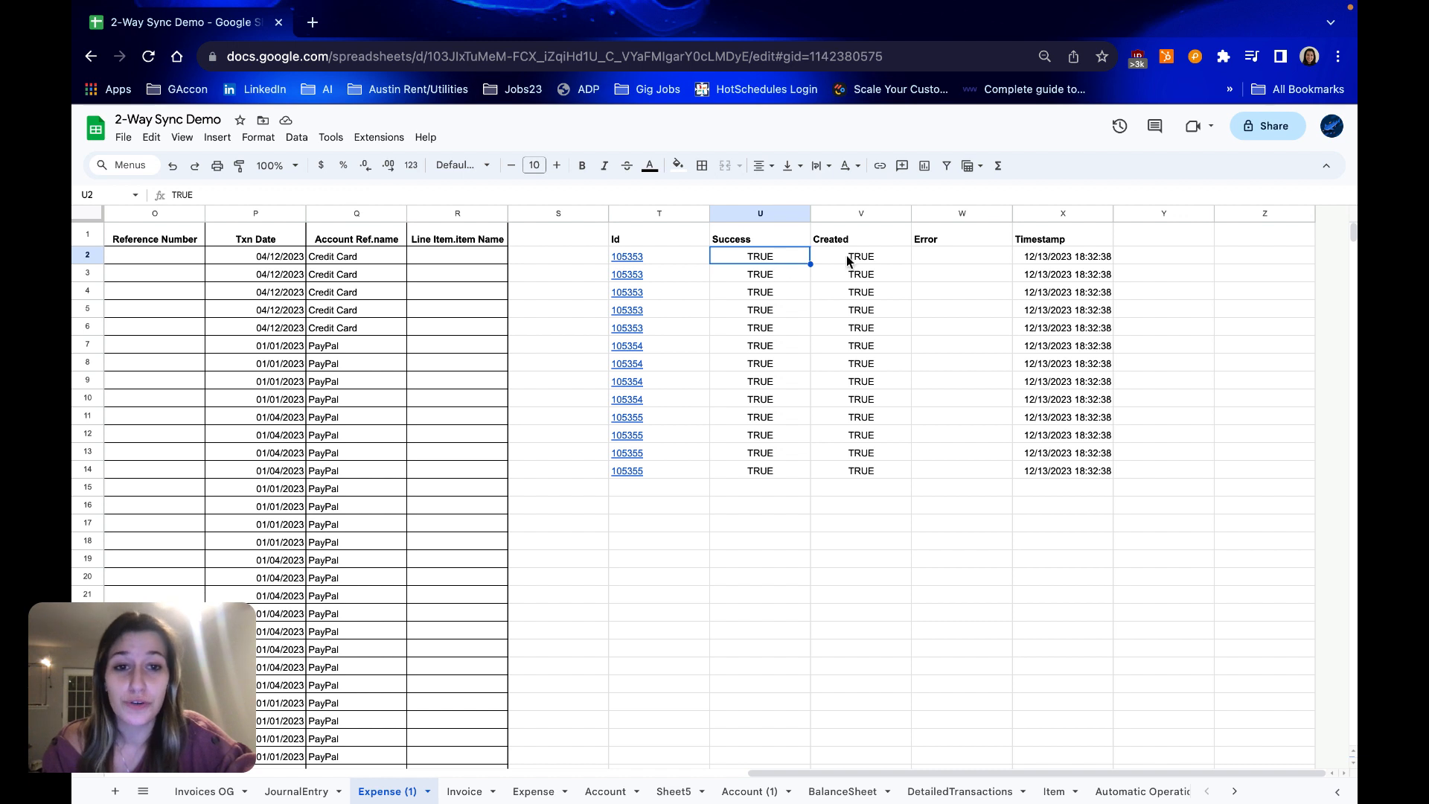
{"action": "left_click", "coordinate": [860, 256]}
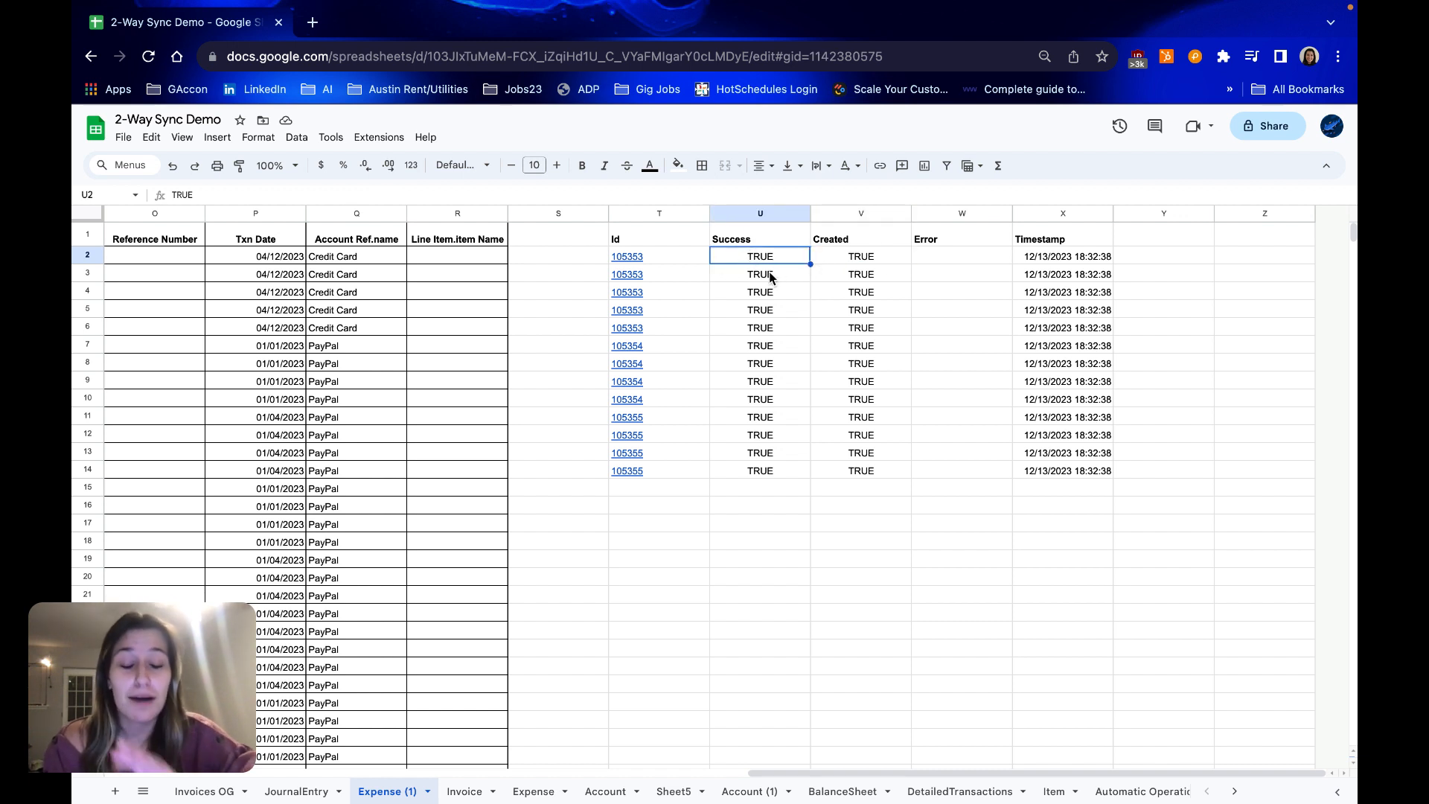
{"action": "left_click", "coordinate": [860, 256]}
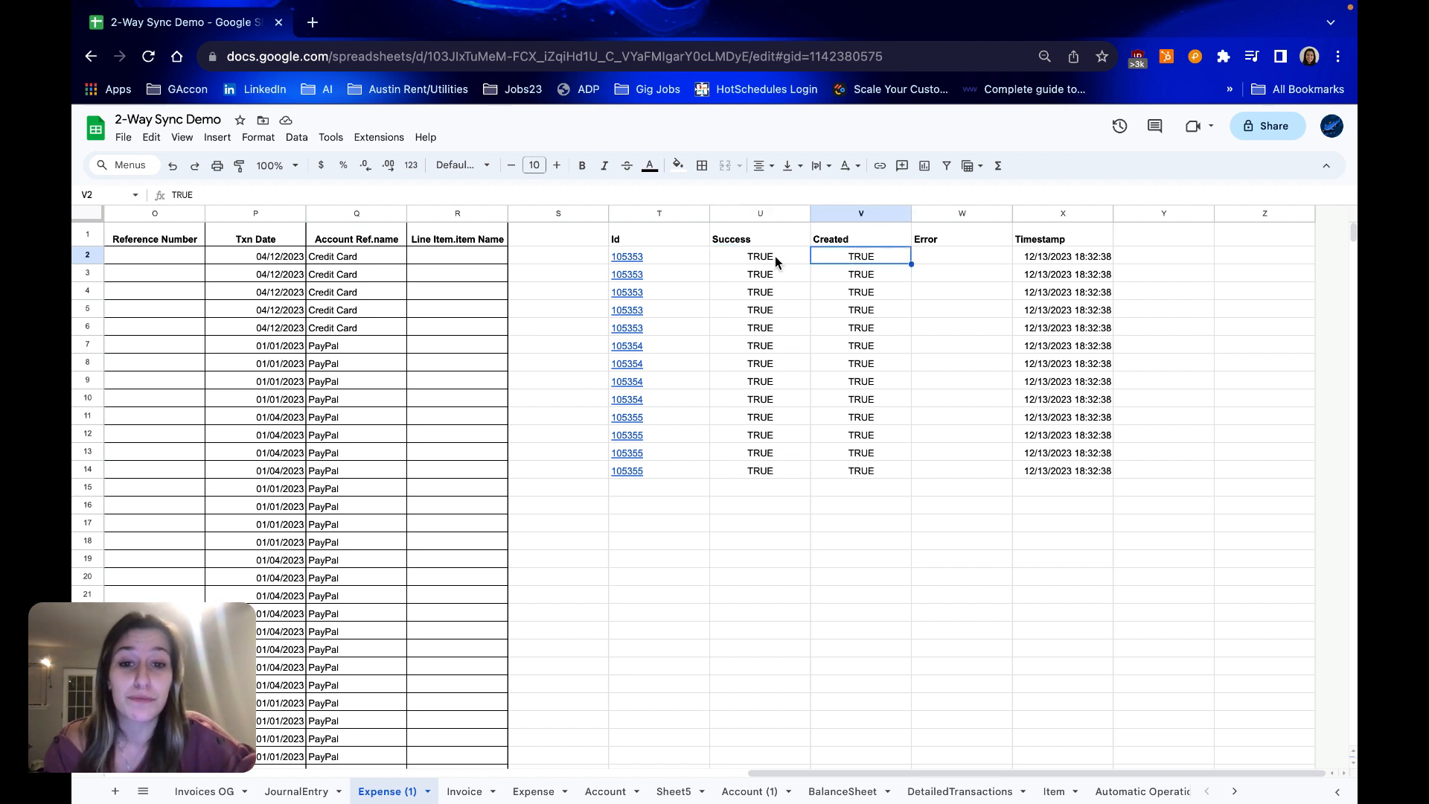
{"action": "left_click", "coordinate": [627, 256]}
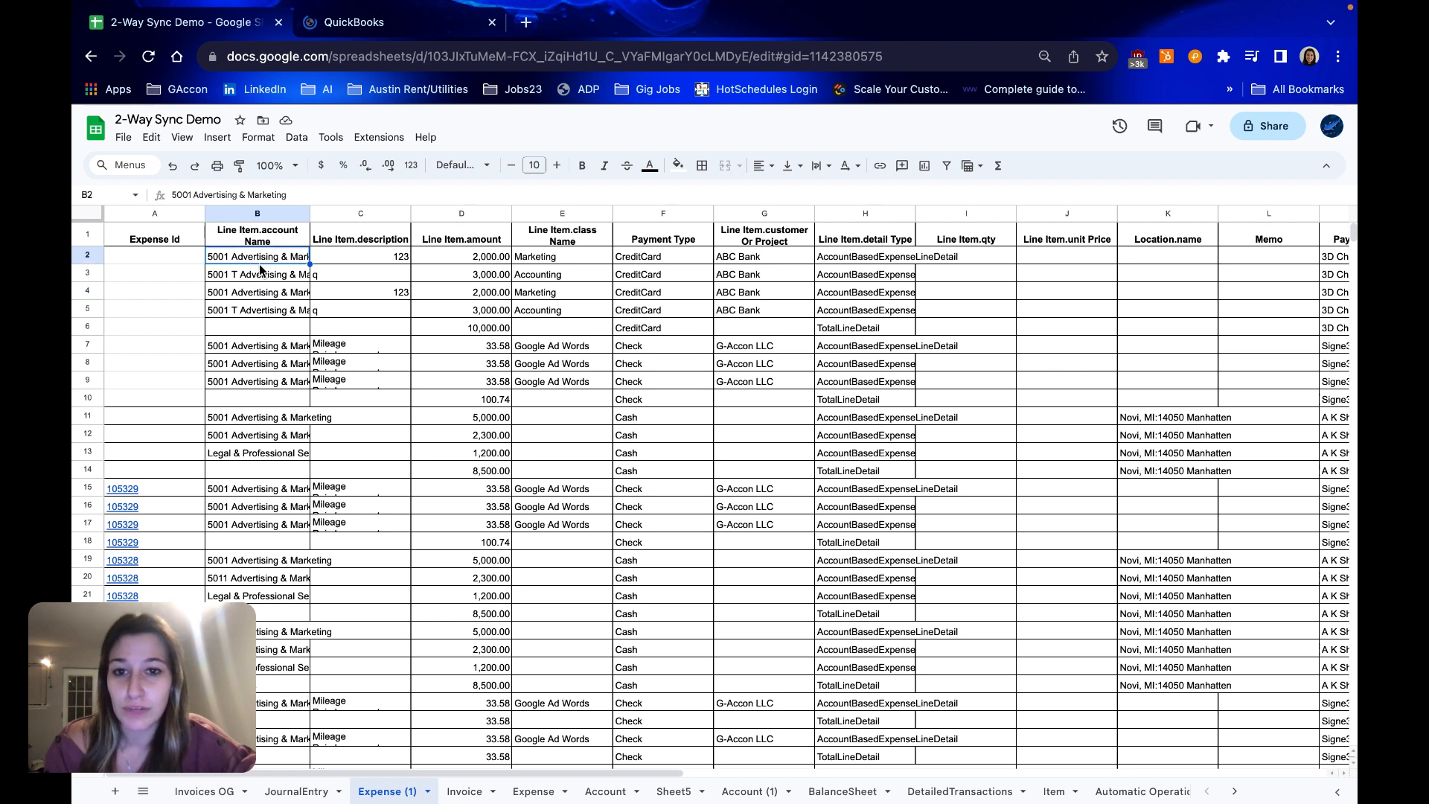
Check the first expense's account name and payment type, then switch to expense 105353 in QuickBooks.
{"action": "left_click", "coordinate": [662, 256]}
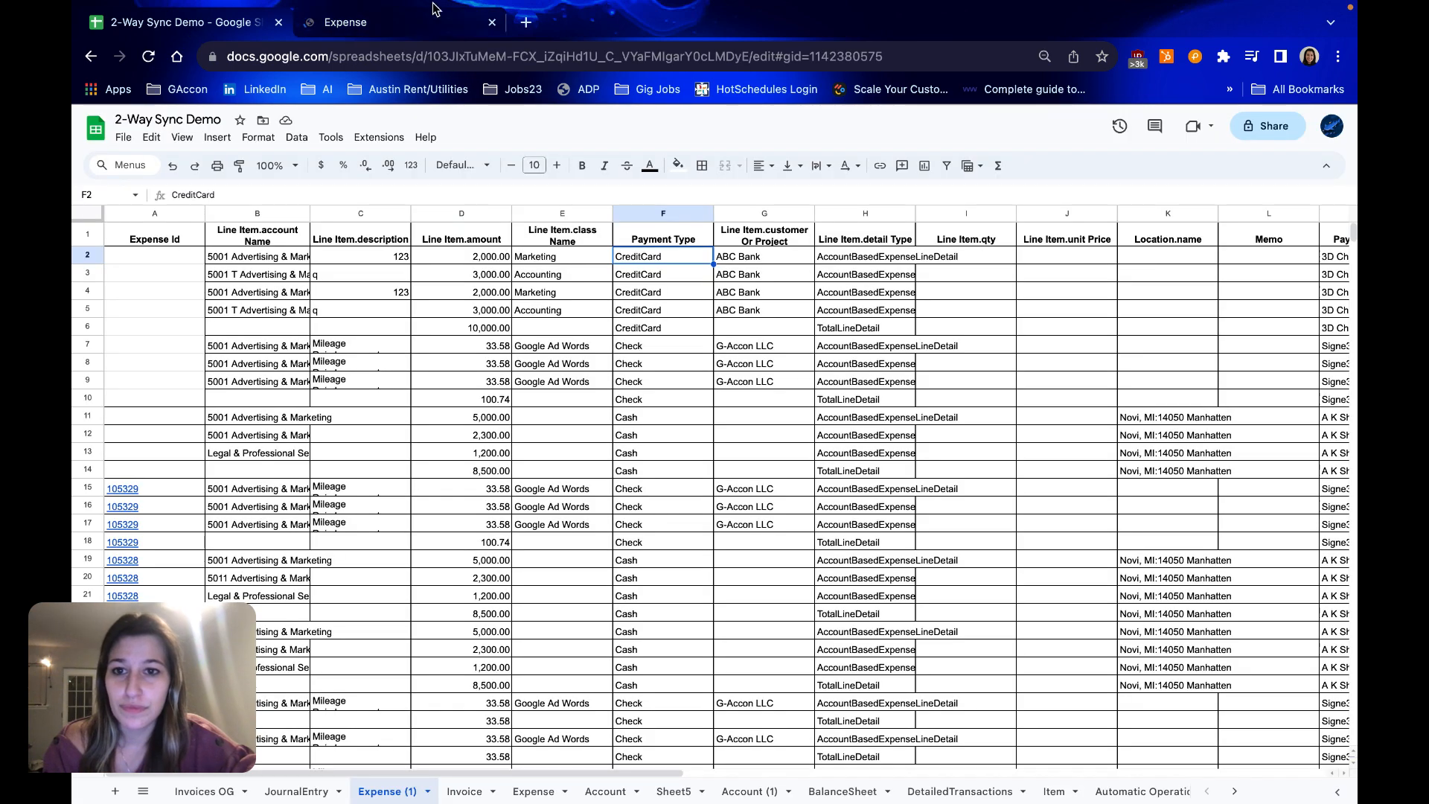
{"action": "left_click", "coordinate": [460, 256]}
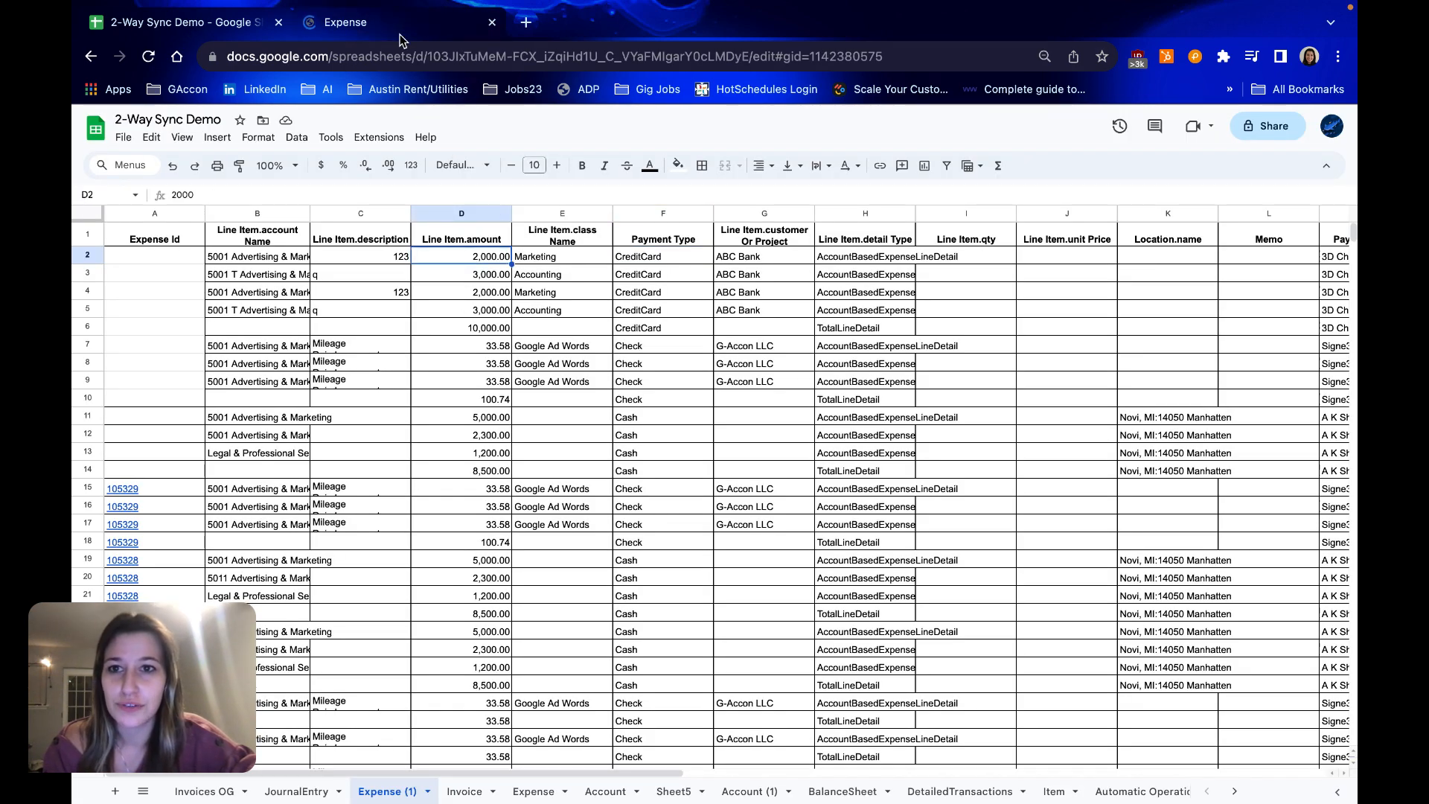
{"action": "left_click", "coordinate": [383, 22]}
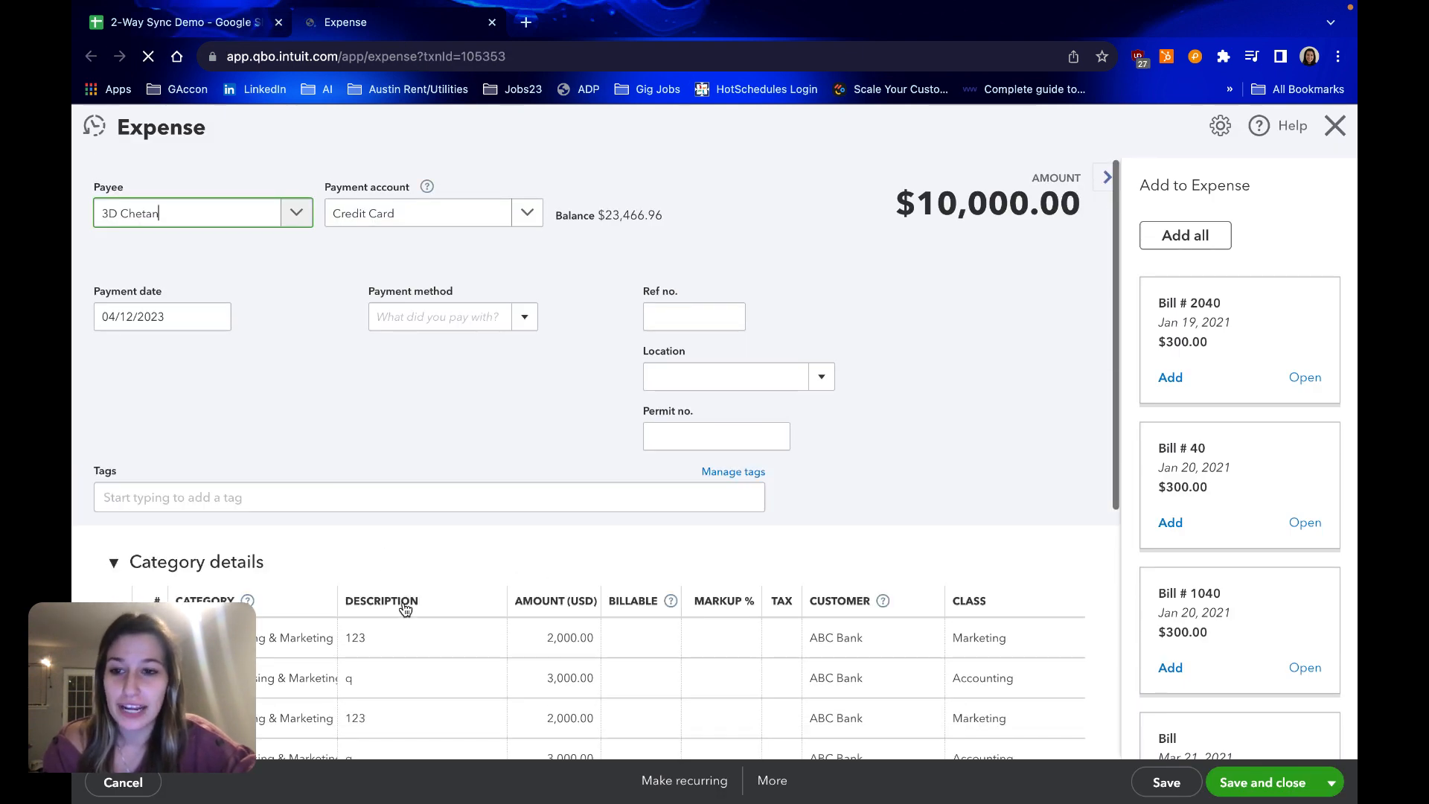
Scroll the $10,000.00 expense form to check its category lines against the sheet.
{"action": "scroll", "scroll_direction": "down", "scroll_amount": 3}
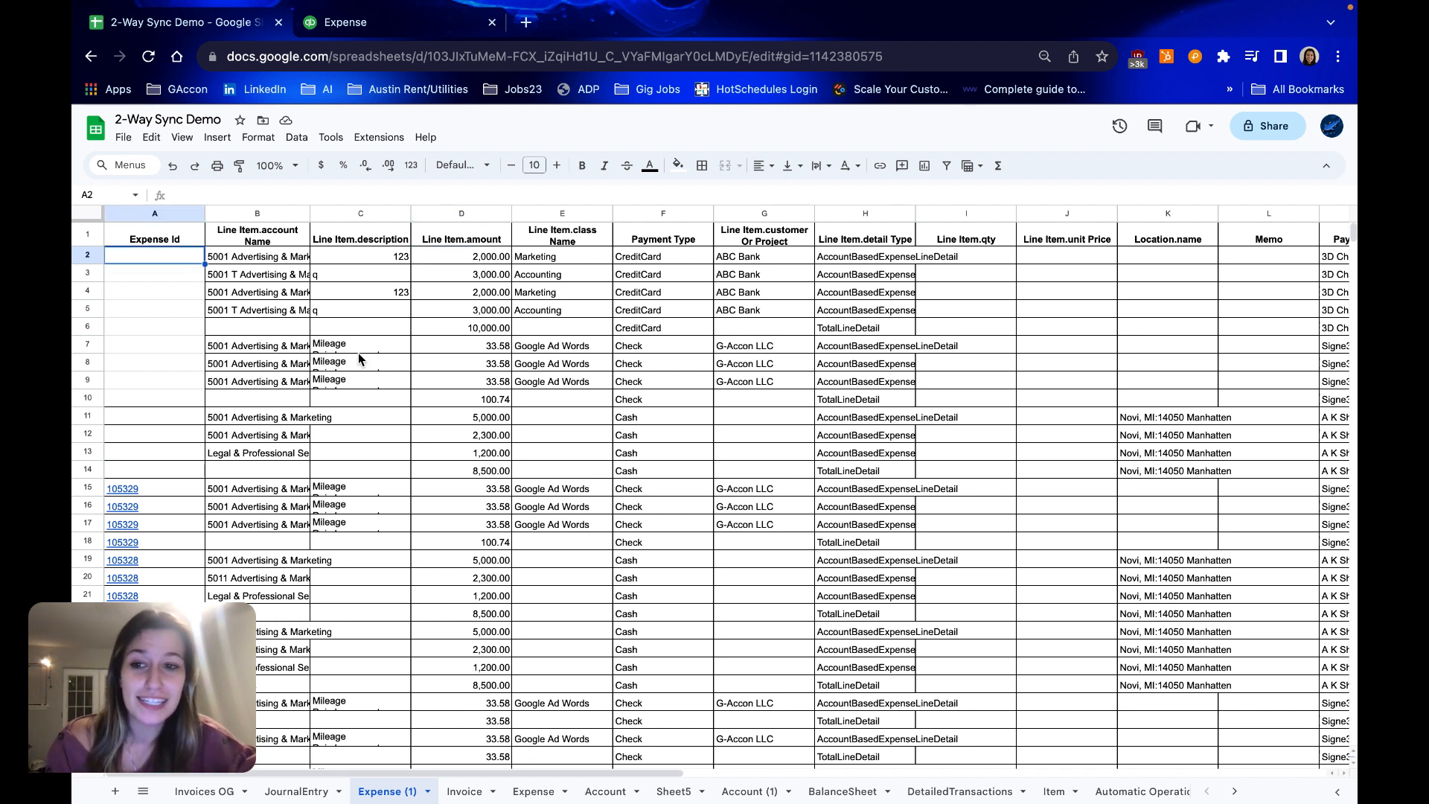
{"action": "left_click", "coordinate": [257, 256]}
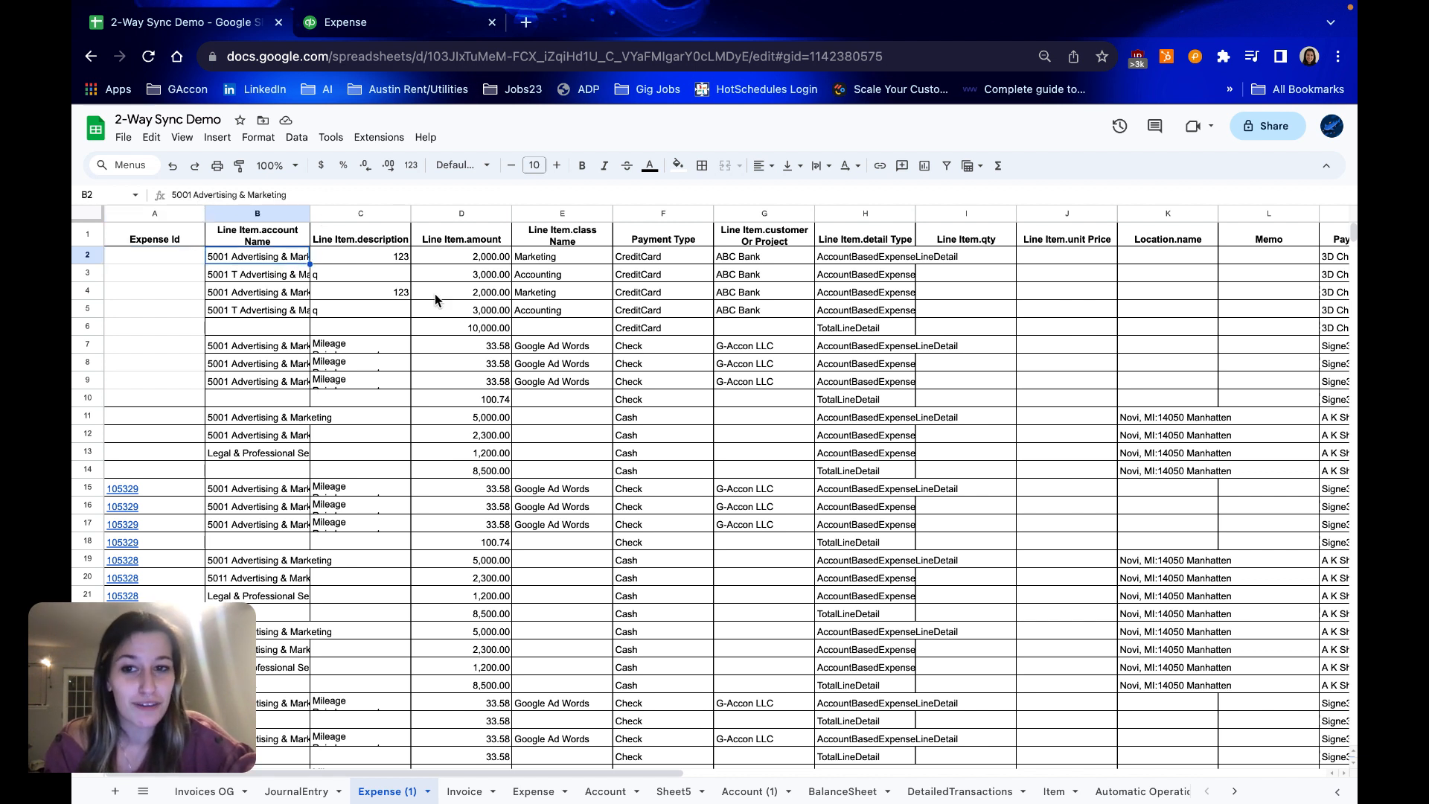
{"action": "mouse_move", "coordinate": [1301, 146]}
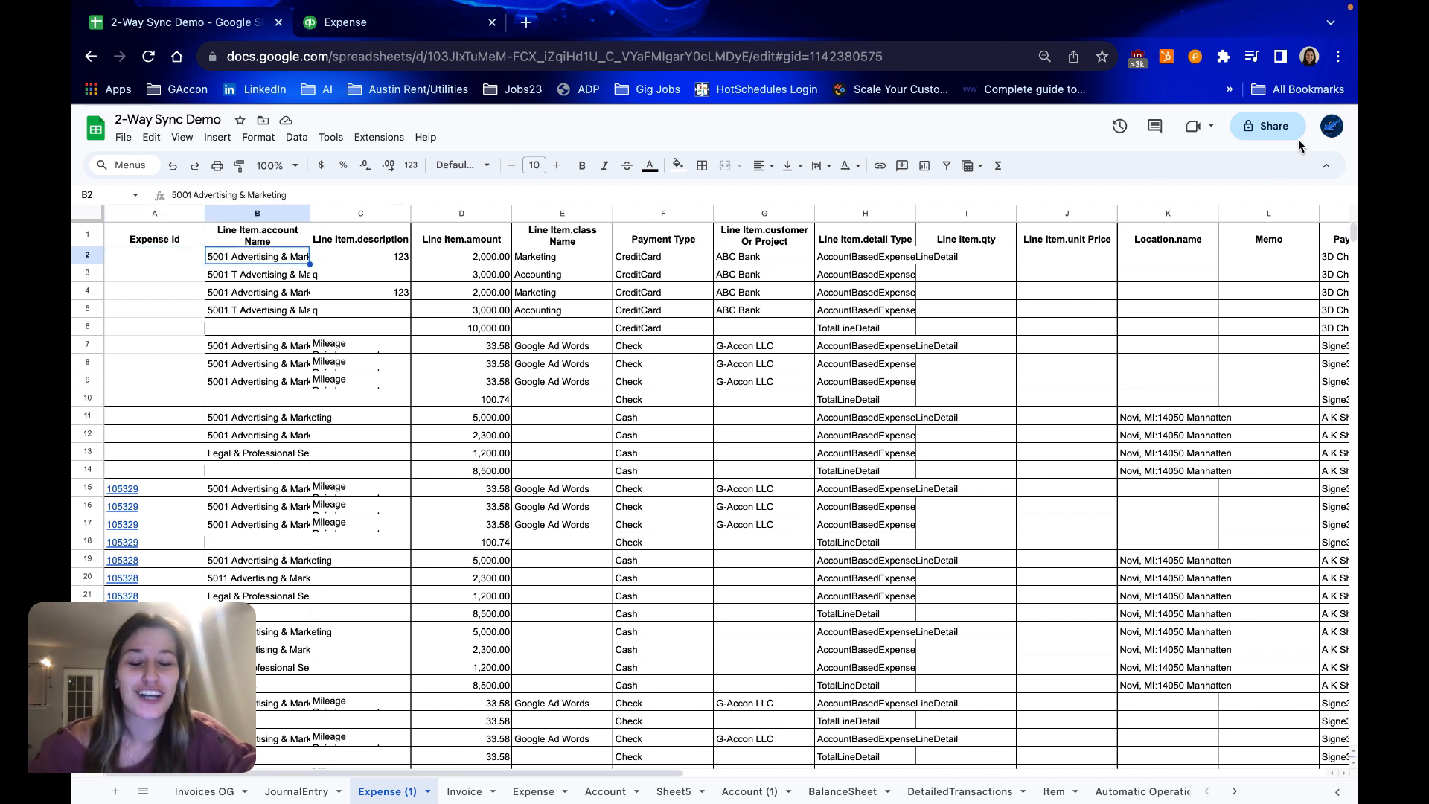